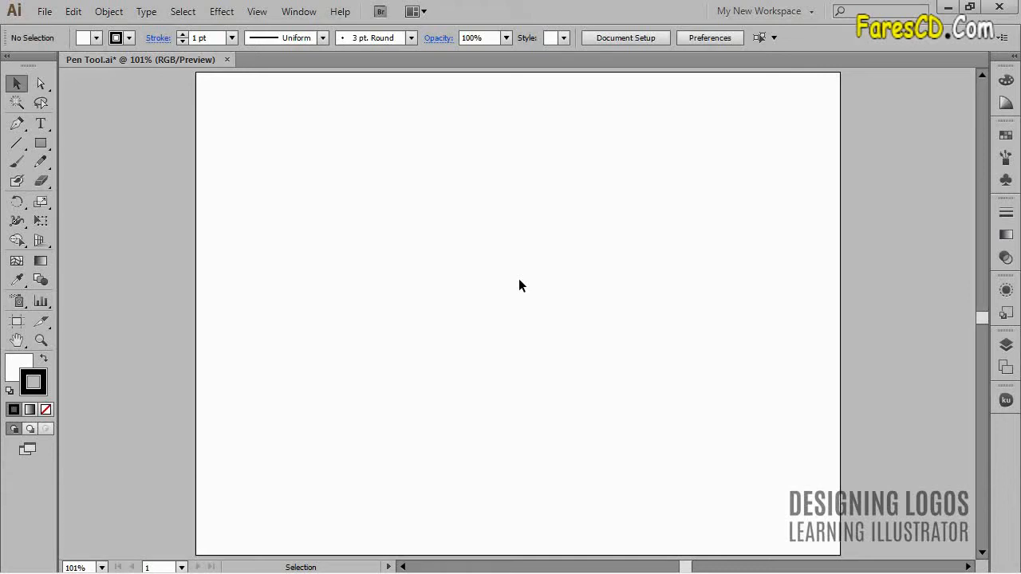
{"action": "mouse_move", "coordinate": [17, 124]}
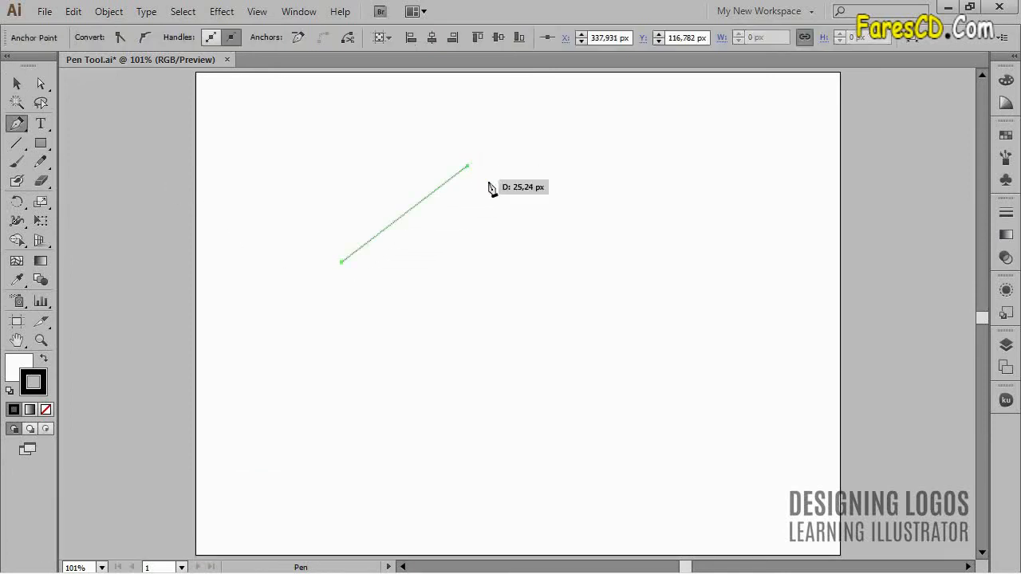
Add two more corner points to the straight-sided zigzag path with the Pen tool.
{"action": "left_click", "coordinate": [553, 325]}
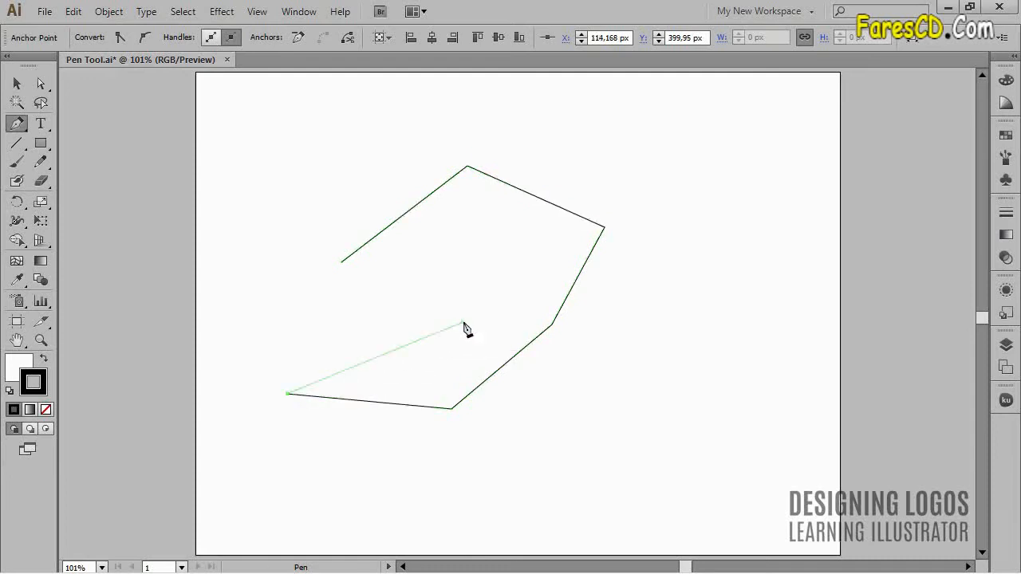
{"action": "left_click", "coordinate": [462, 325]}
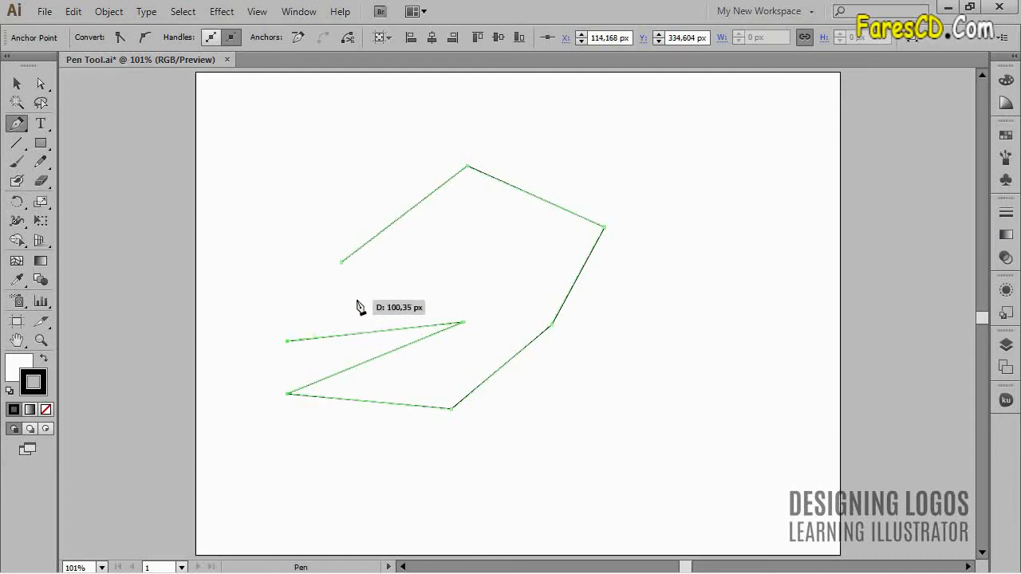
{"action": "mouse_move", "coordinate": [345, 269]}
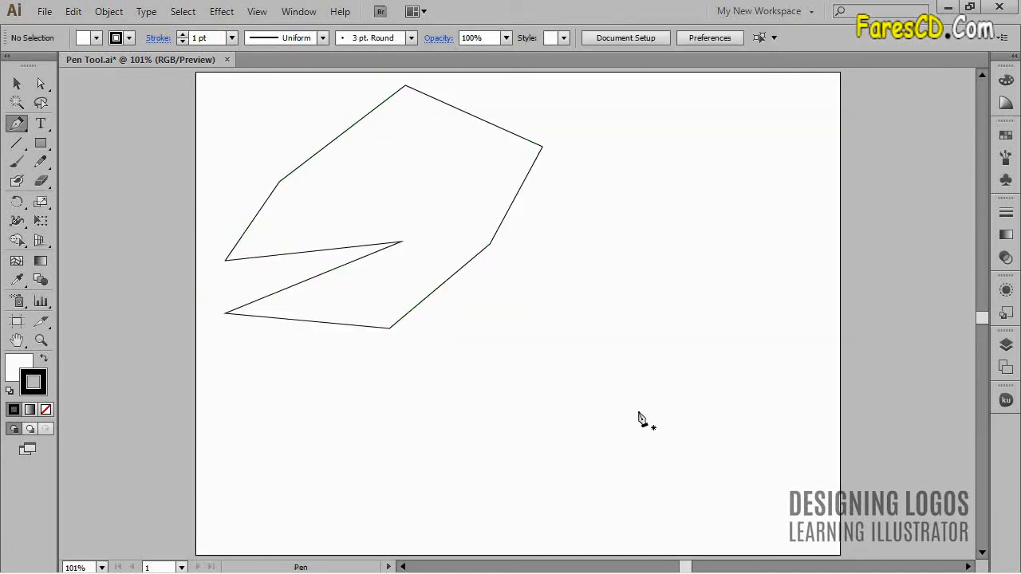
Drag the notched polygon off past the left edge of the artboard.
{"action": "left_click_drag", "start_coordinate": [642, 418], "coordinate": [347, 207]}
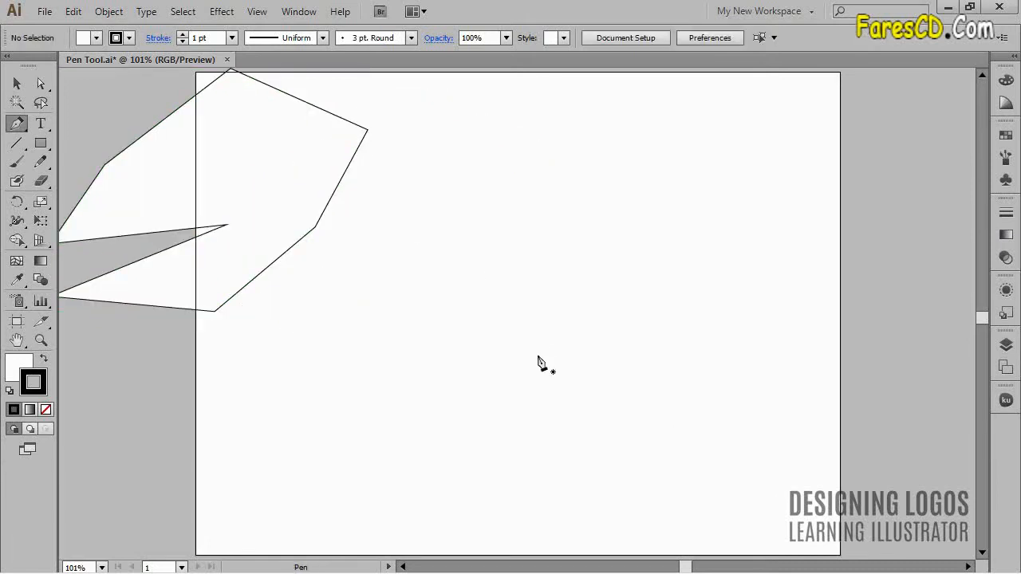
{"action": "mouse_move", "coordinate": [406, 292]}
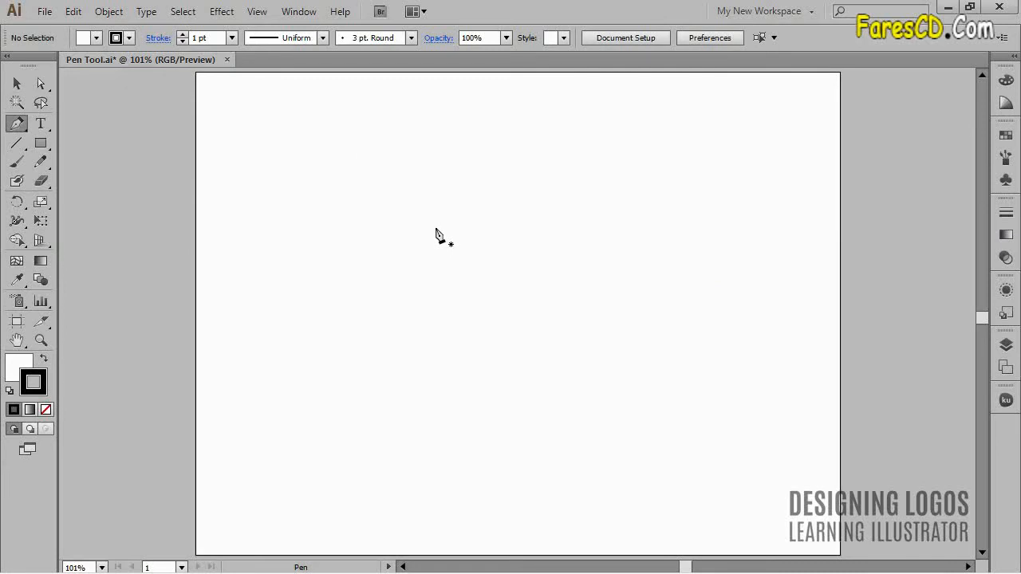
{"action": "mouse_move", "coordinate": [327, 245]}
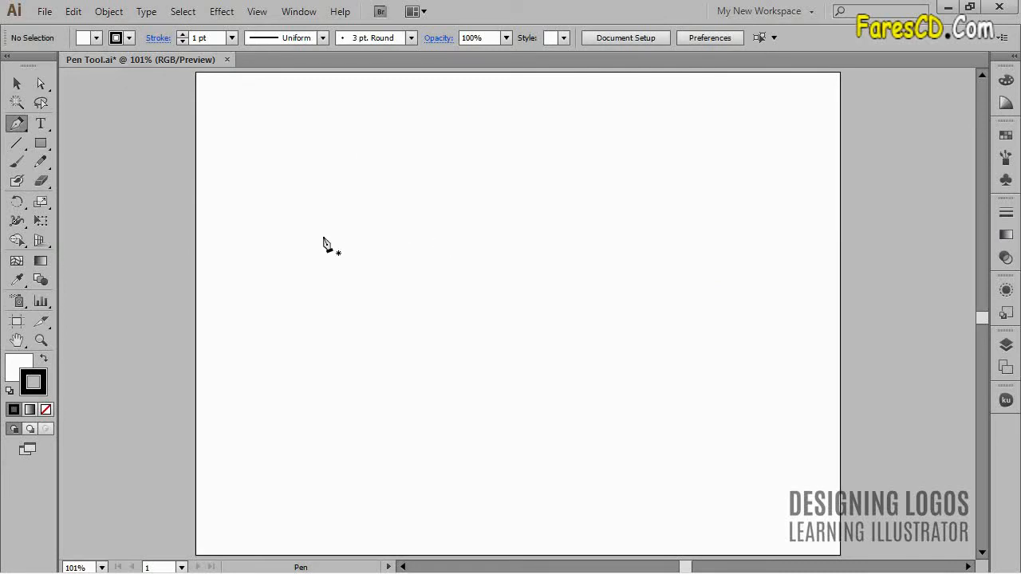
{"action": "left_click_drag", "start_coordinate": [321, 235], "coordinate": [582, 253]}
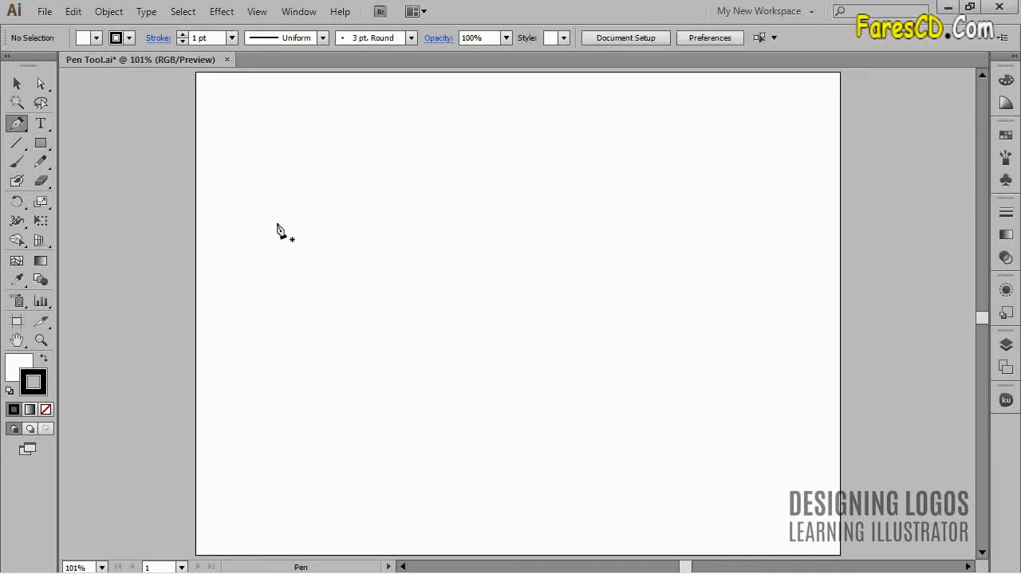
Draw a dome: start at the base, drag out an arched segment, close at the start.
{"action": "left_click", "coordinate": [460, 231]}
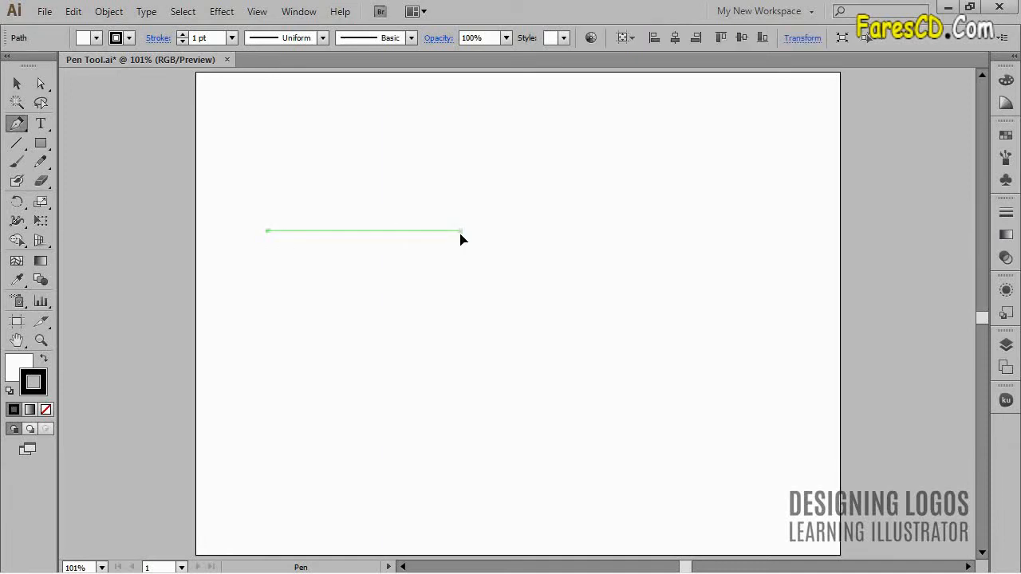
{"action": "left_click_drag", "start_coordinate": [461, 231], "coordinate": [558, 323]}
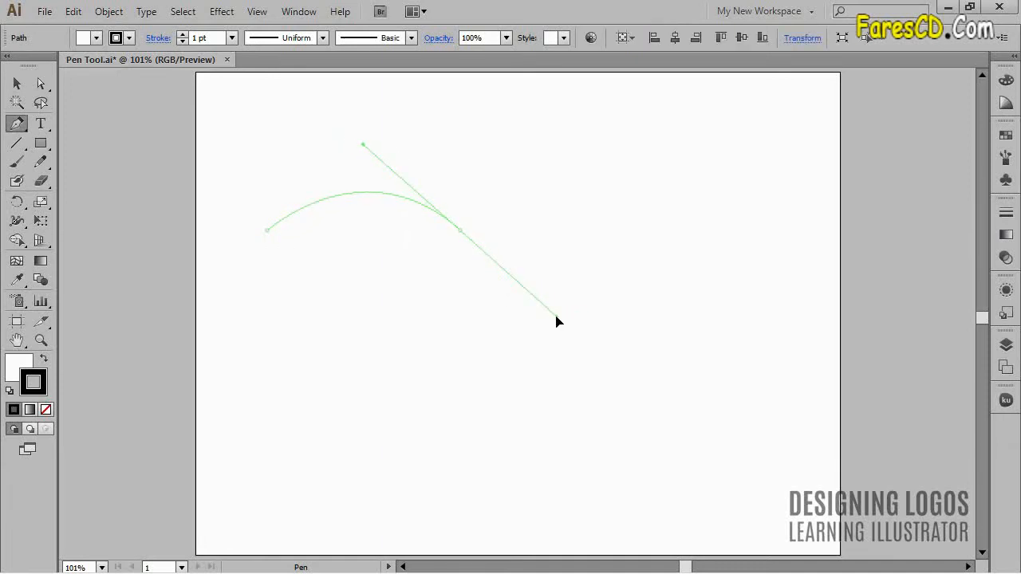
{"action": "mouse_move", "coordinate": [516, 295]}
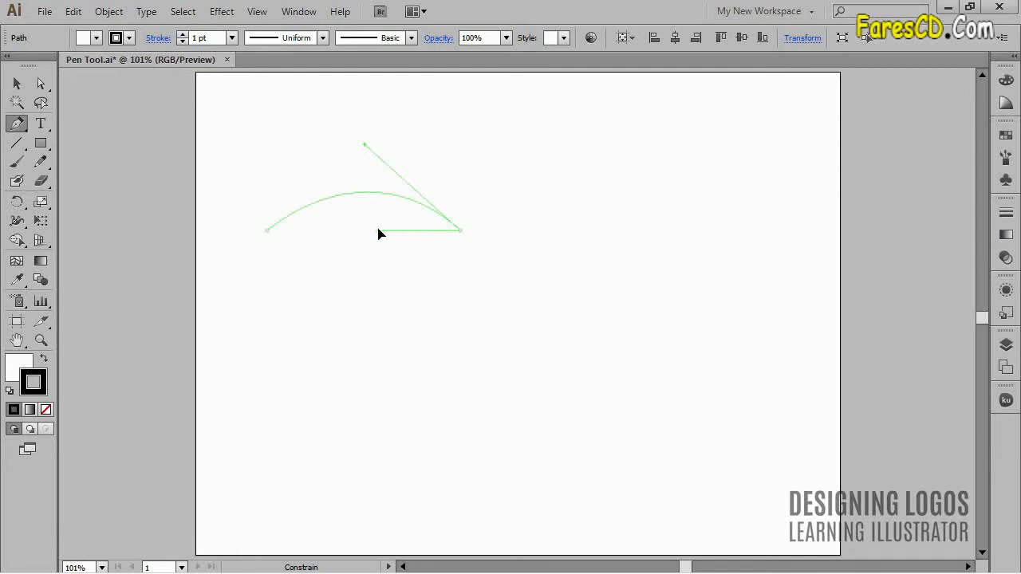
{"action": "left_click", "coordinate": [269, 231]}
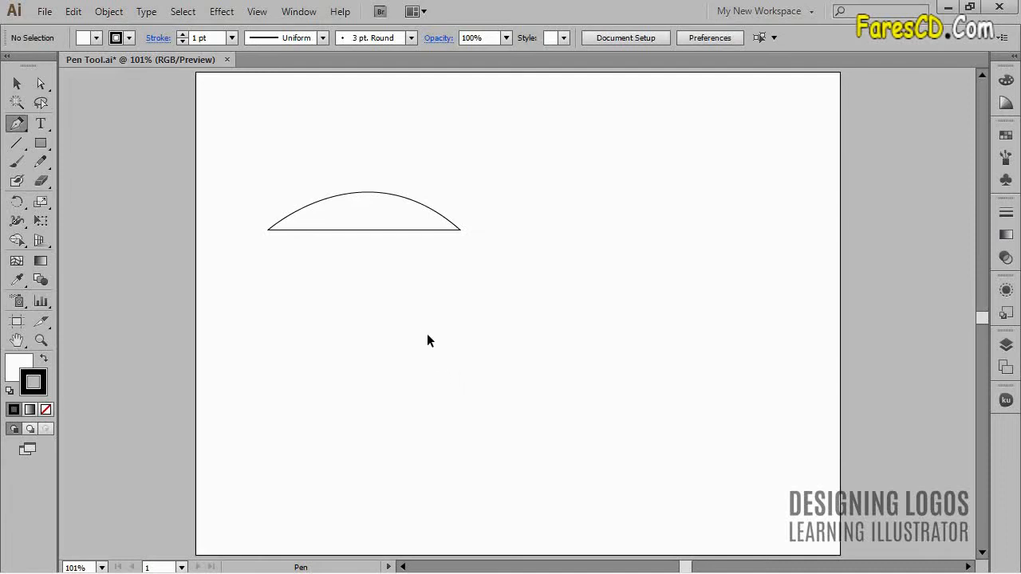
{"action": "mouse_move", "coordinate": [562, 363]}
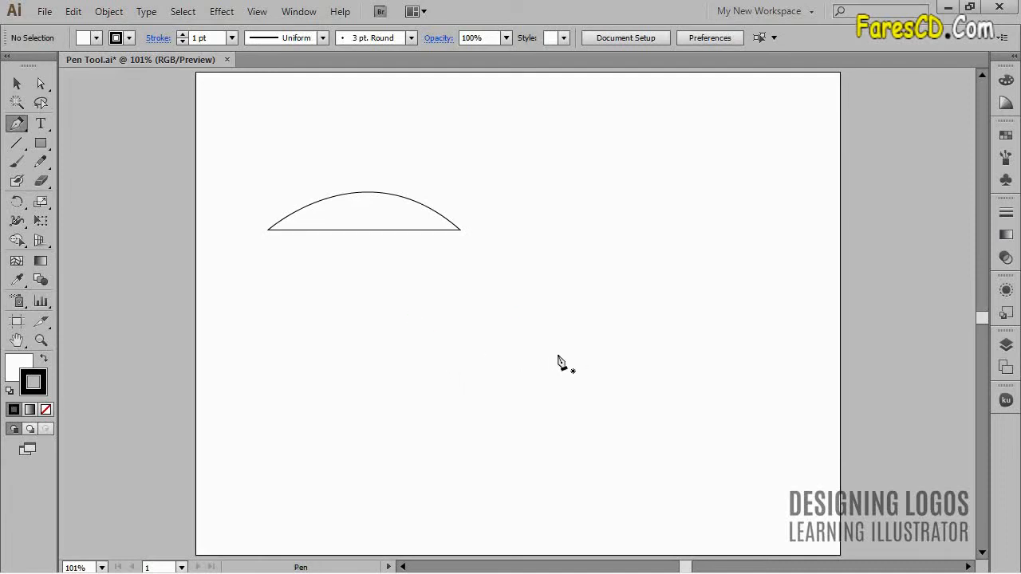
{"action": "mouse_move", "coordinate": [559, 359]}
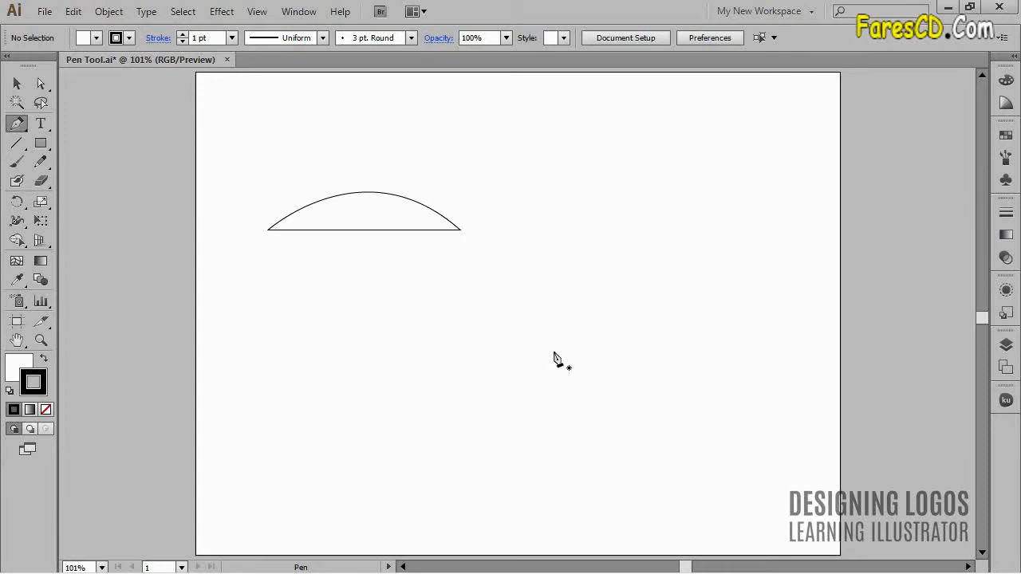
{"action": "mouse_move", "coordinate": [140, 215]}
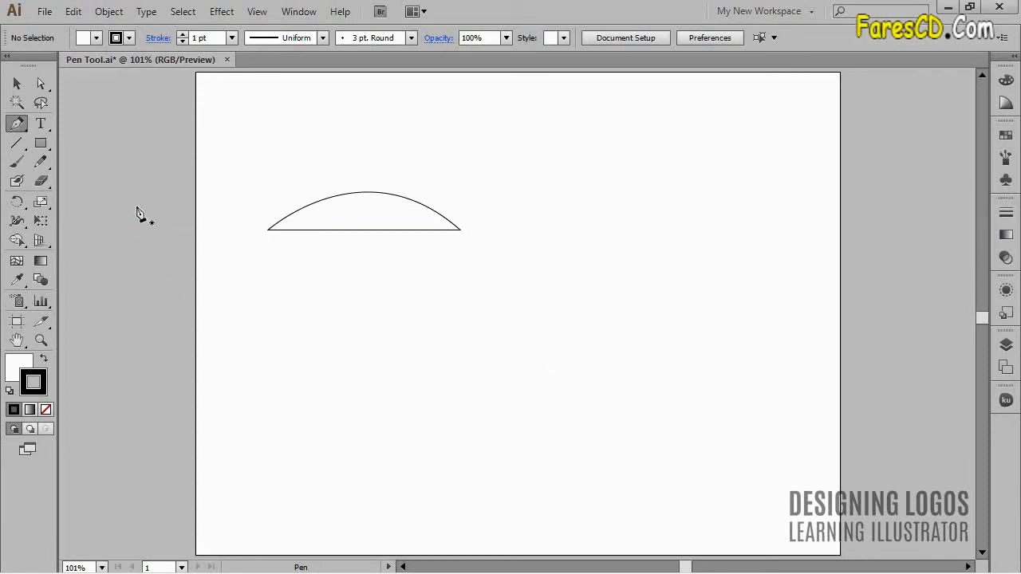
{"action": "mouse_move", "coordinate": [151, 142]}
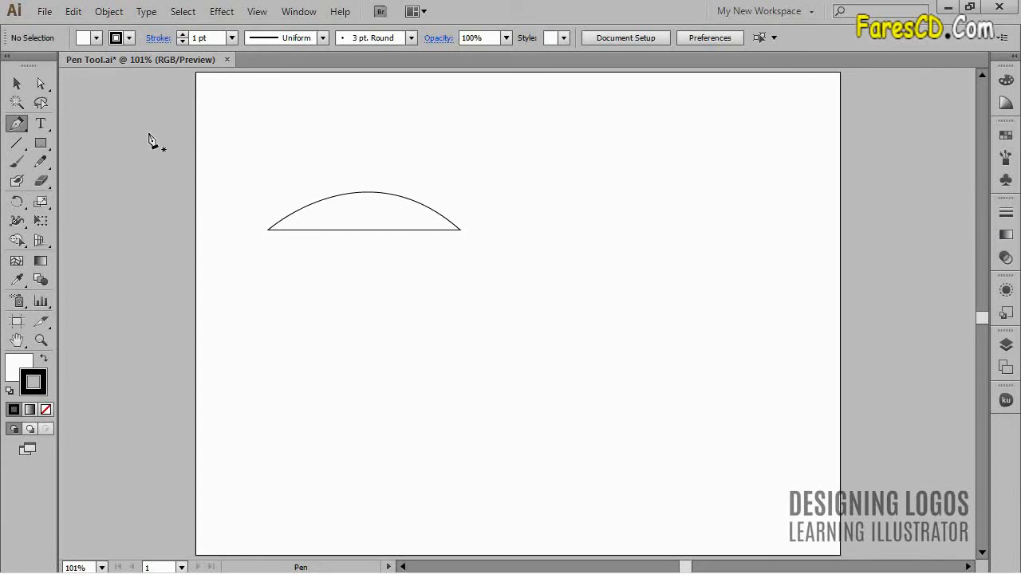
{"action": "mouse_move", "coordinate": [157, 150]}
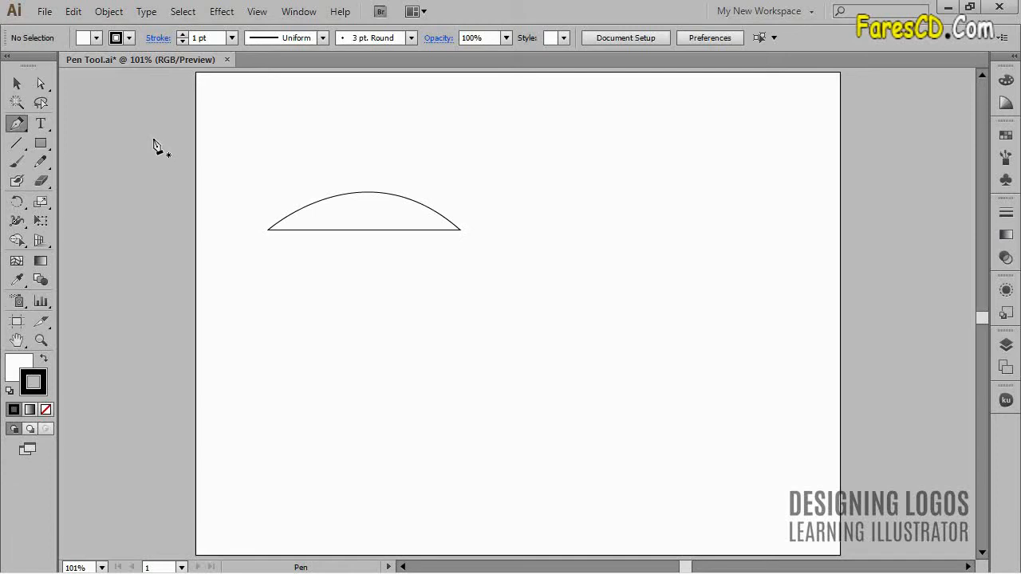
{"action": "mouse_move", "coordinate": [150, 149]}
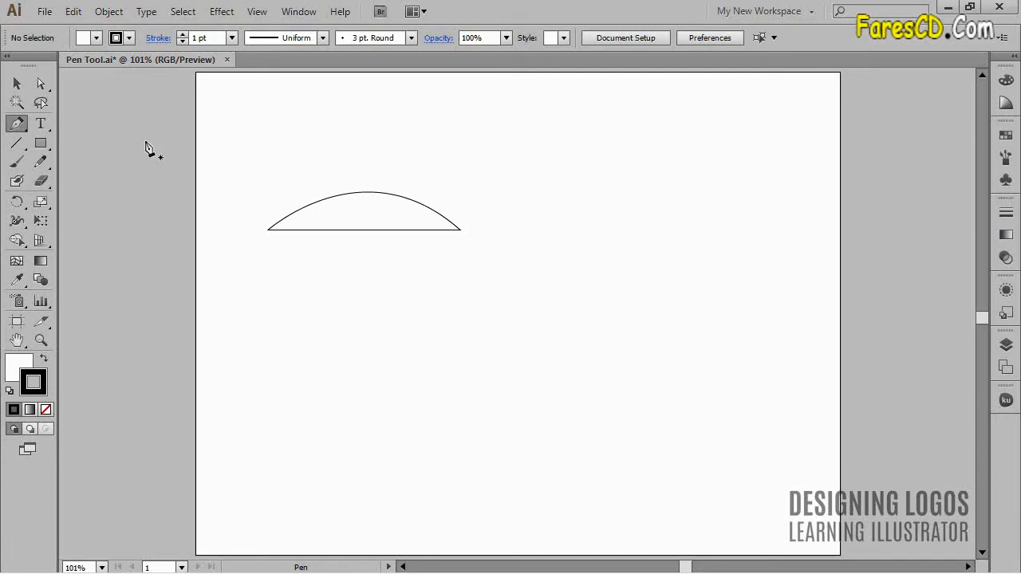
{"action": "mouse_move", "coordinate": [131, 153]}
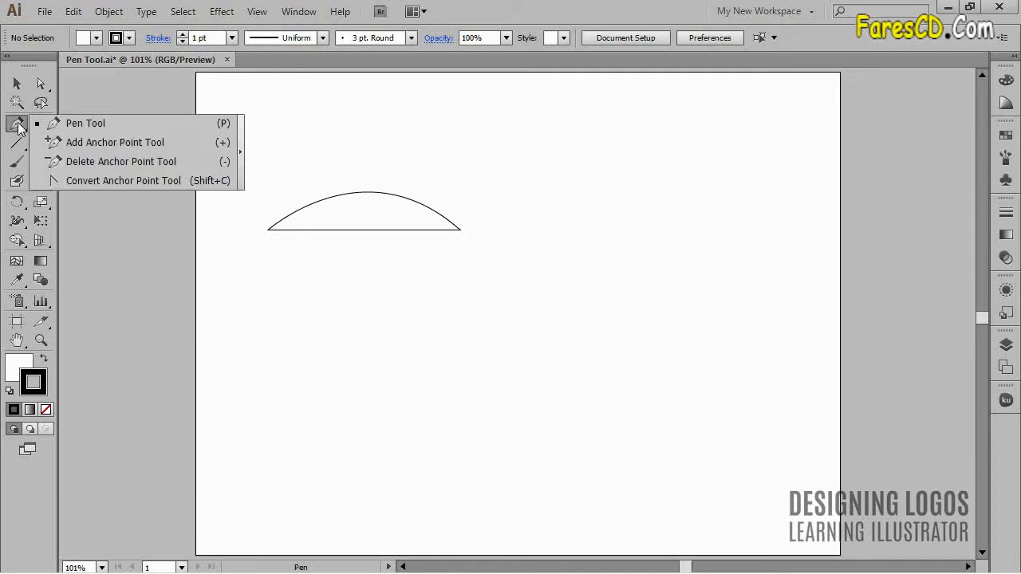
{"action": "mouse_move", "coordinate": [114, 142]}
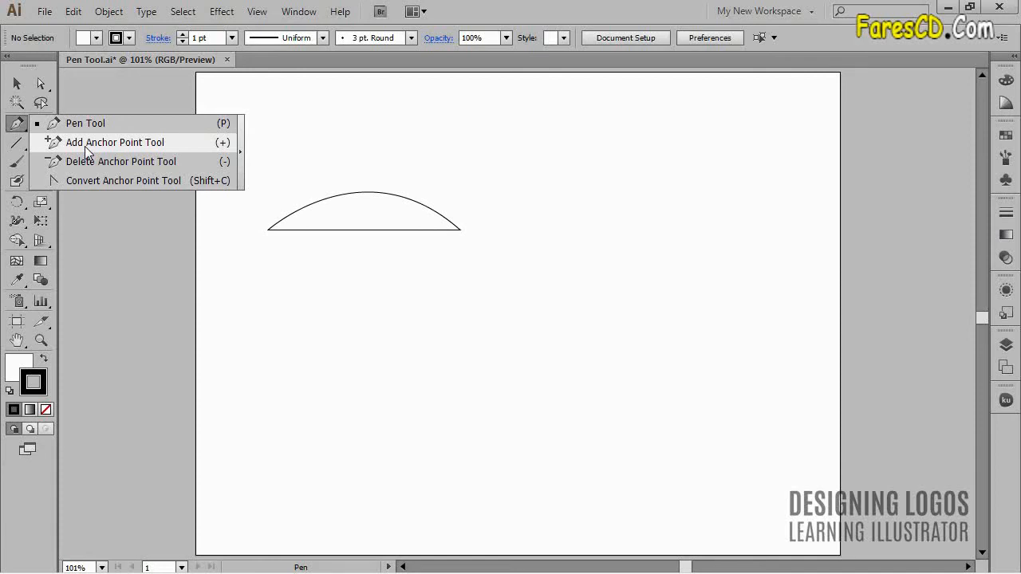
{"action": "mouse_move", "coordinate": [114, 142]}
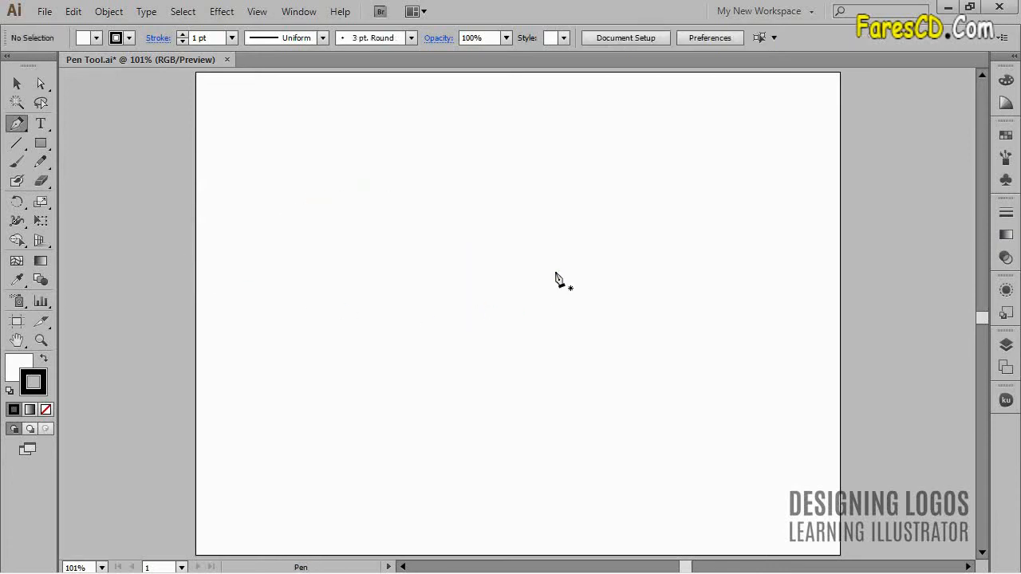
Draw a large square in the middle of the artboard and select its path.
{"action": "left_click", "coordinate": [40, 143]}
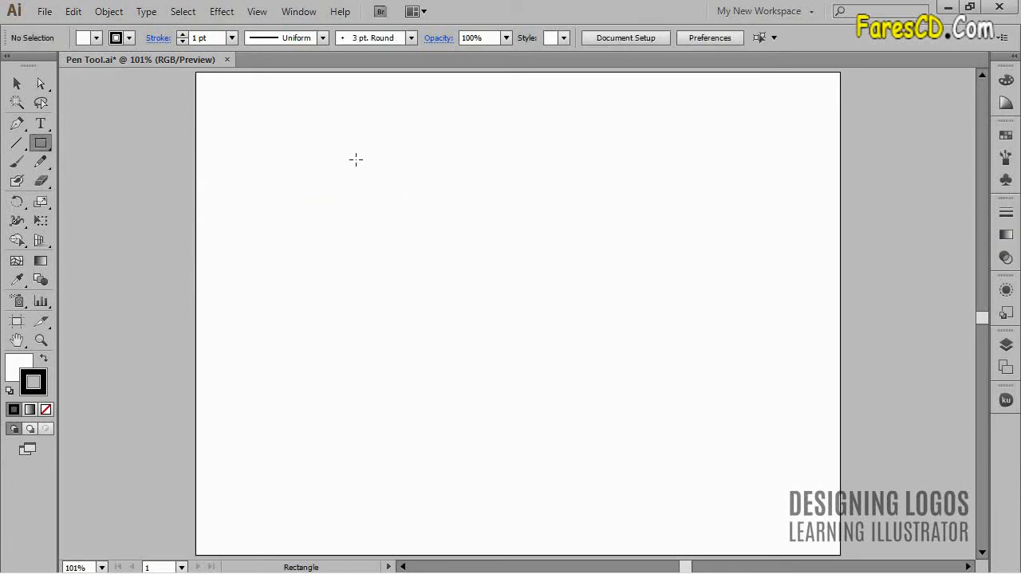
{"action": "mouse_move", "coordinate": [348, 151]}
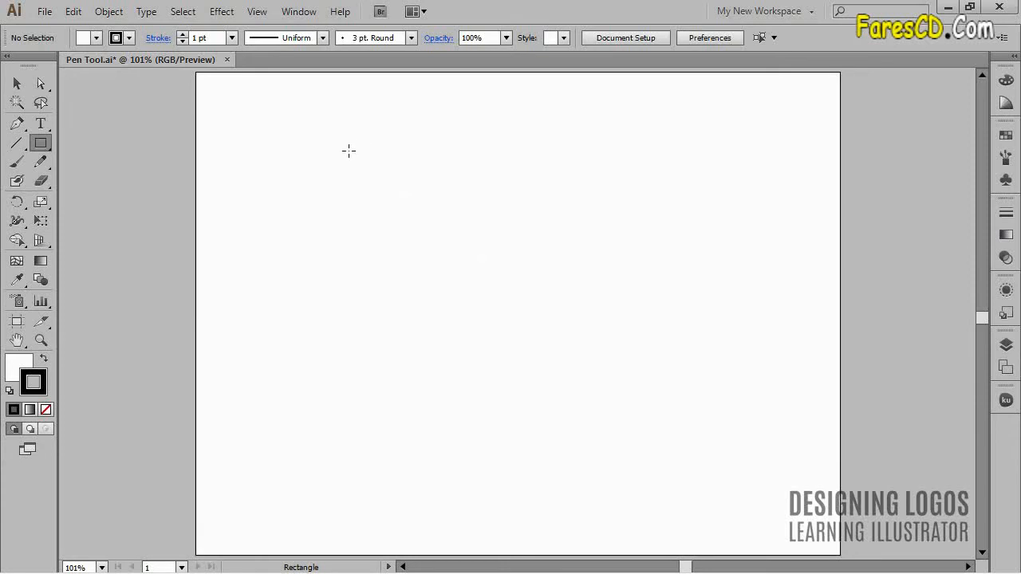
{"action": "left_click_drag", "start_coordinate": [348, 150], "coordinate": [691, 492]}
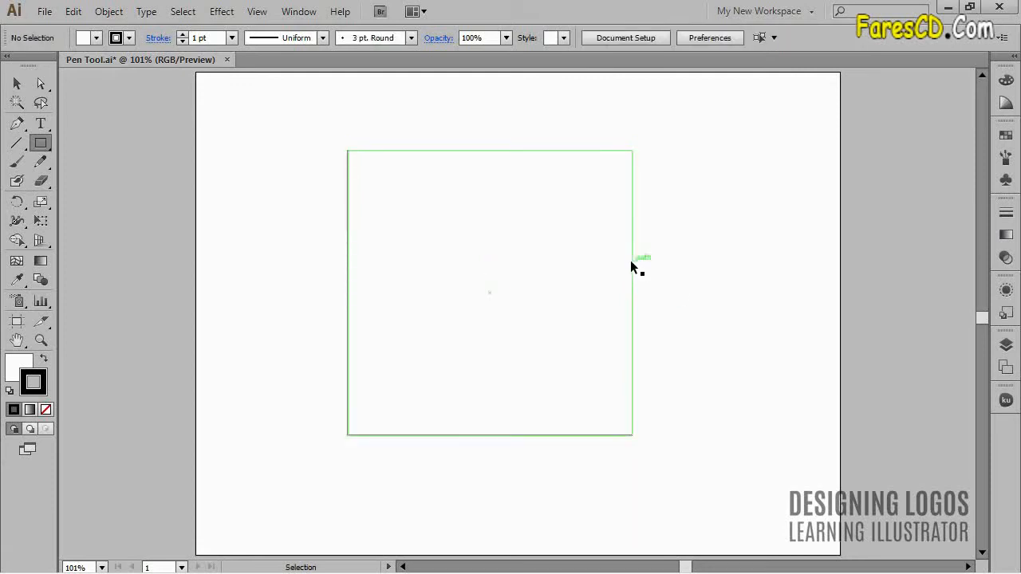
{"action": "left_click", "coordinate": [16, 122]}
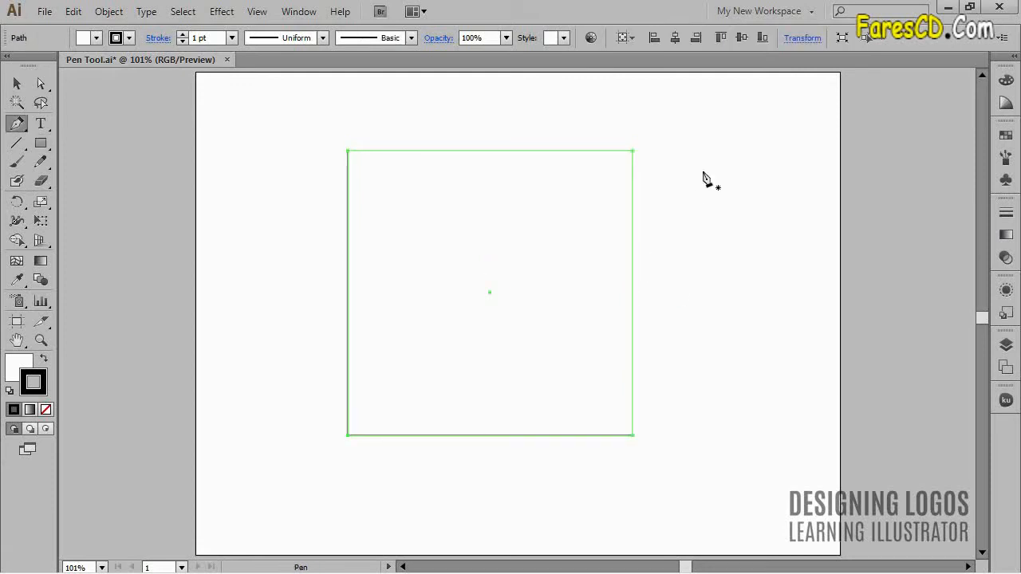
{"action": "mouse_move", "coordinate": [634, 155]}
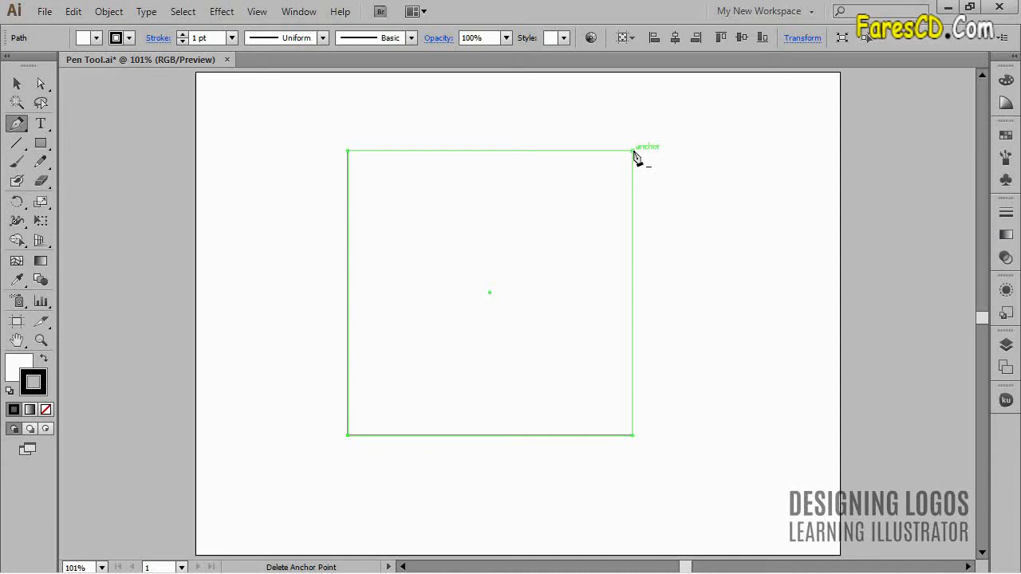
Remove the square's top-right corner anchor, leaving a right triangle, and reselect the Pen tool.
{"action": "left_click", "coordinate": [41, 83]}
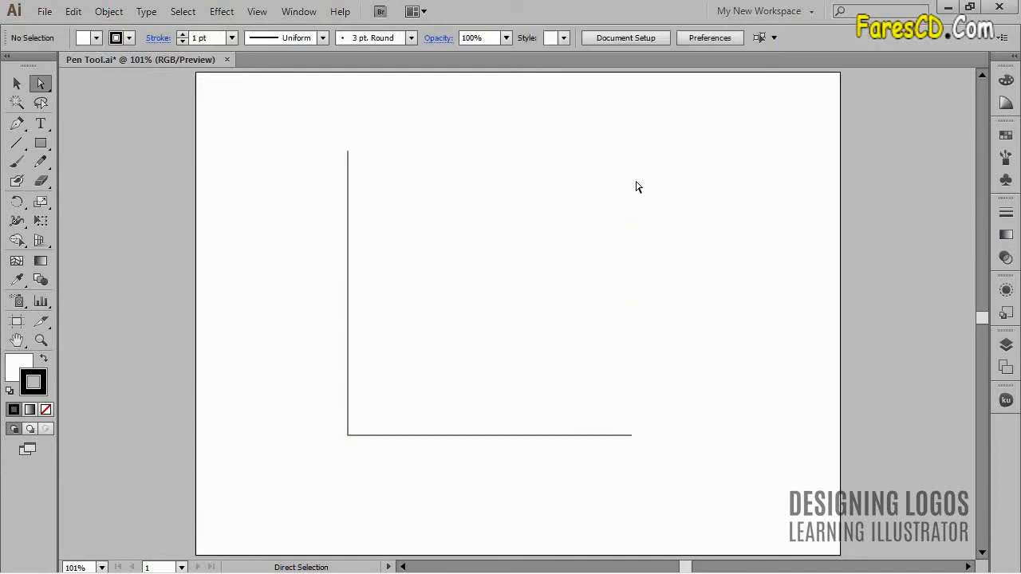
{"action": "left_click", "coordinate": [347, 152]}
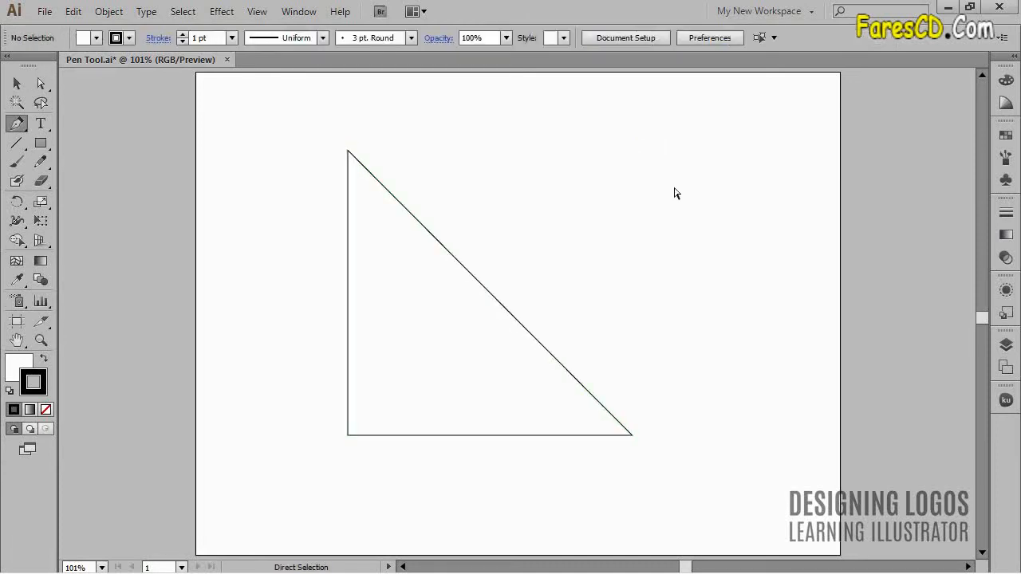
{"action": "left_click", "coordinate": [16, 123]}
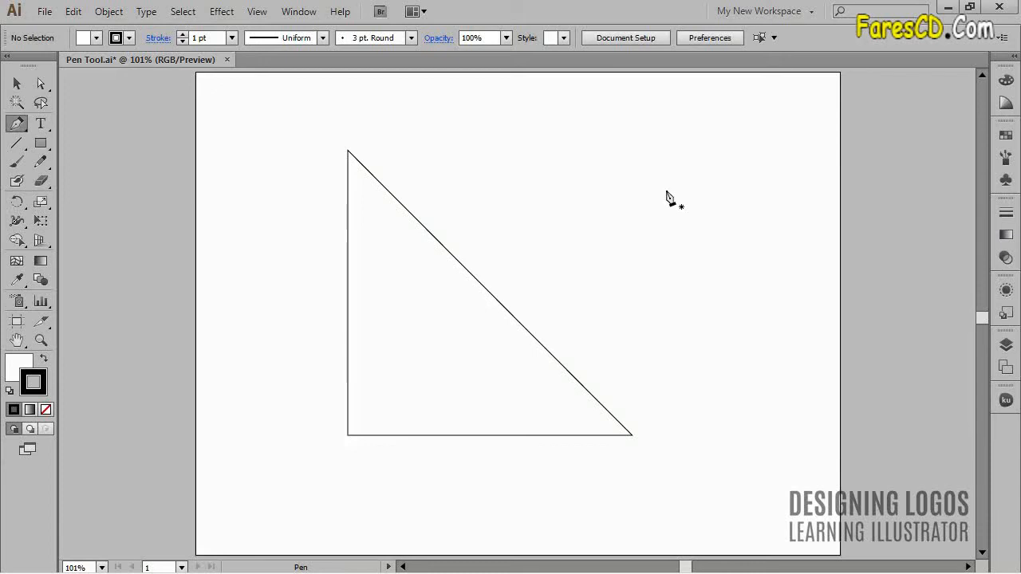
{"action": "mouse_move", "coordinate": [622, 195]}
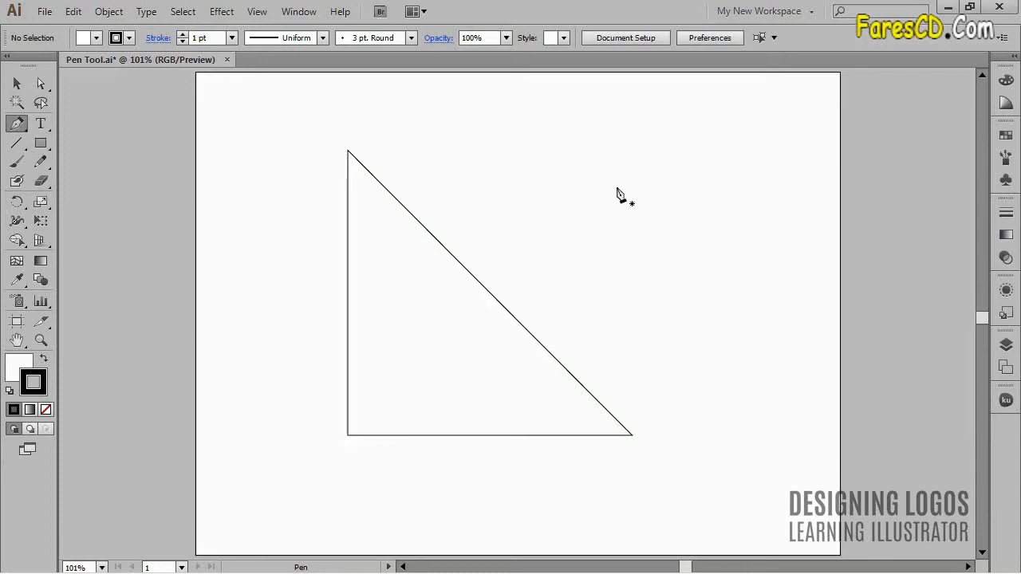
{"action": "mouse_move", "coordinate": [479, 284]}
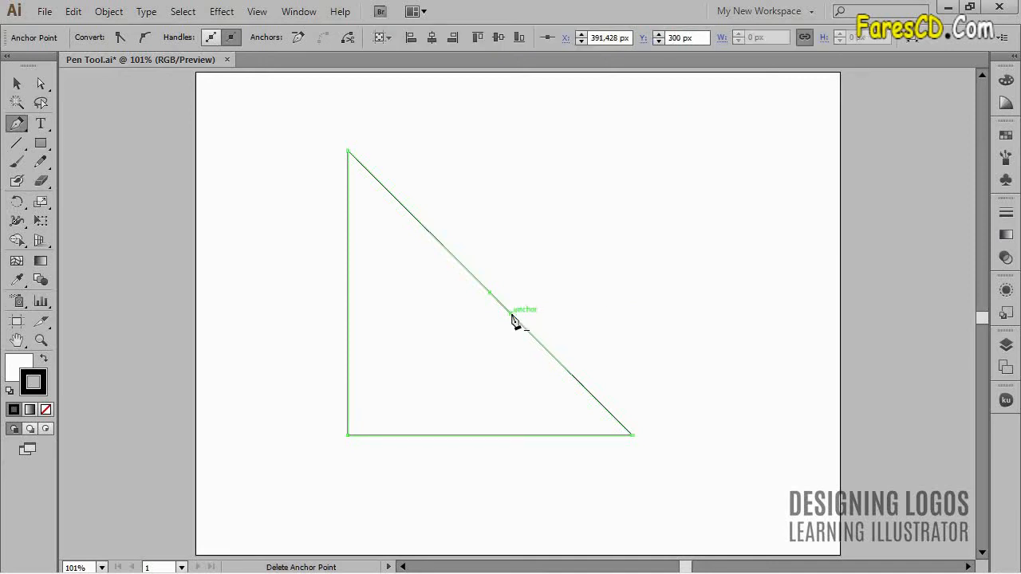
{"action": "mouse_move", "coordinate": [354, 301]}
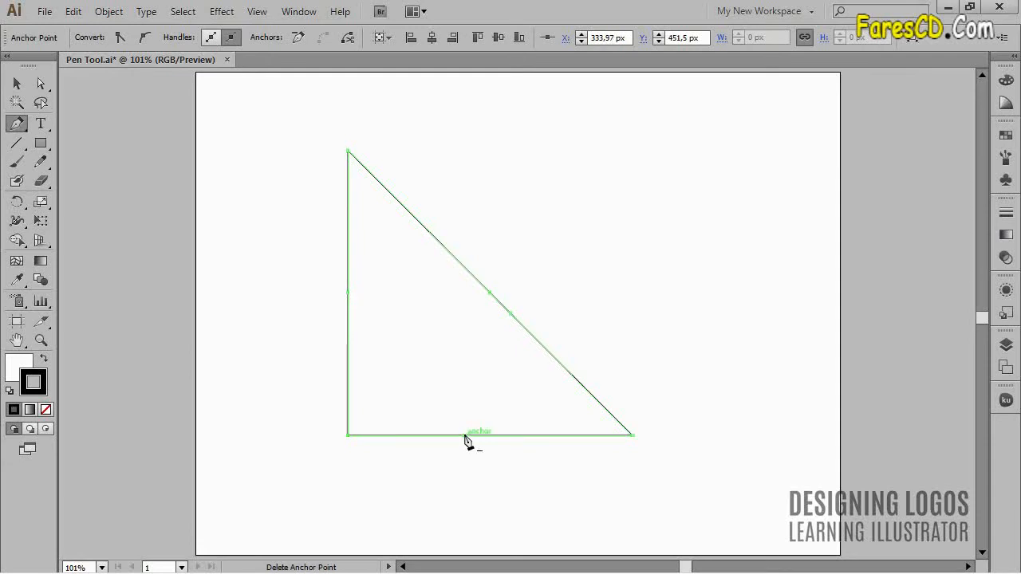
{"action": "mouse_move", "coordinate": [388, 307]}
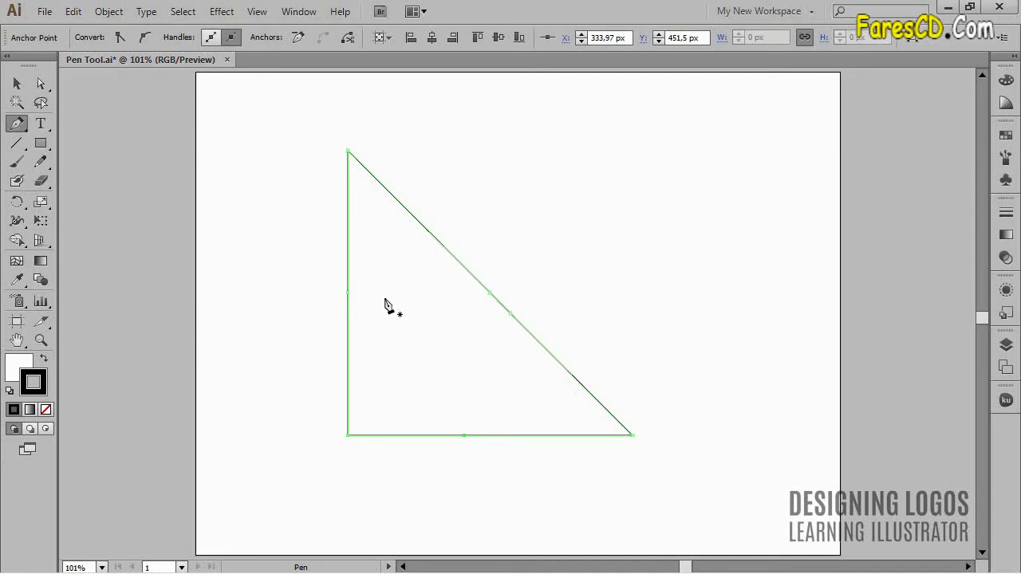
{"action": "mouse_move", "coordinate": [388, 311]}
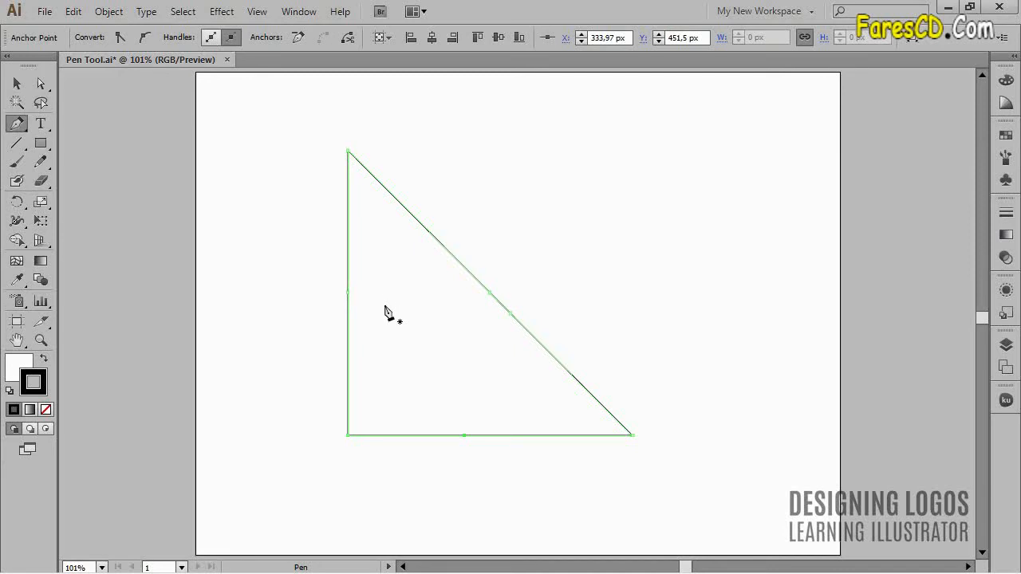
{"action": "mouse_move", "coordinate": [542, 238]}
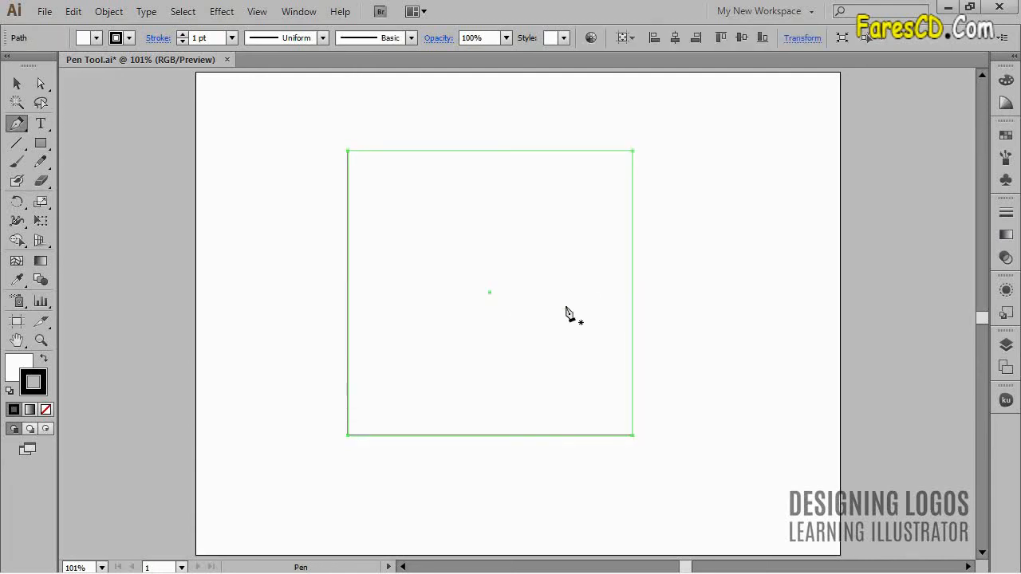
{"action": "mouse_move", "coordinate": [389, 245]}
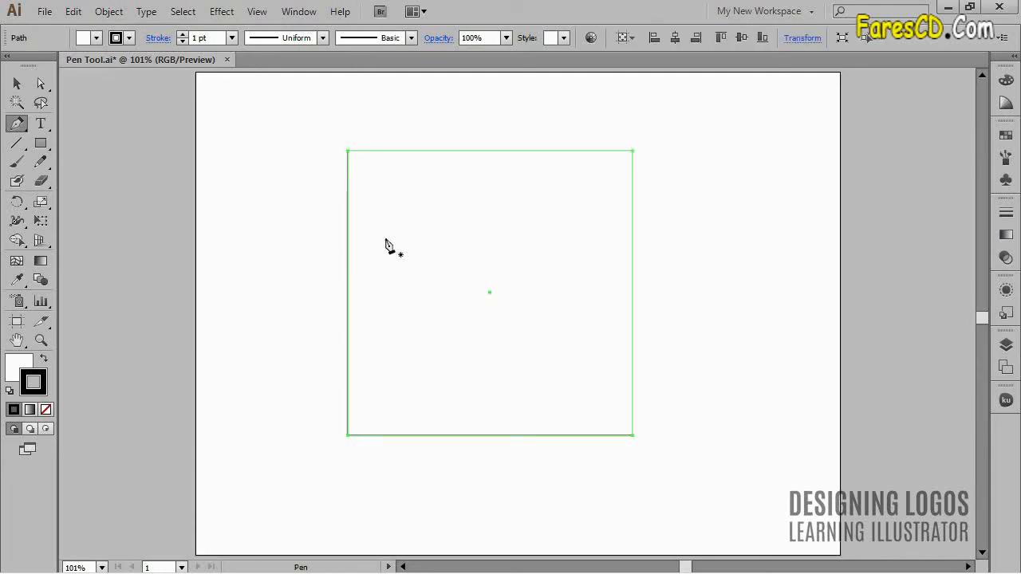
Add midpoint anchors to all four sides using Object > Path > Add Anchor Points.
{"action": "left_click", "coordinate": [109, 11]}
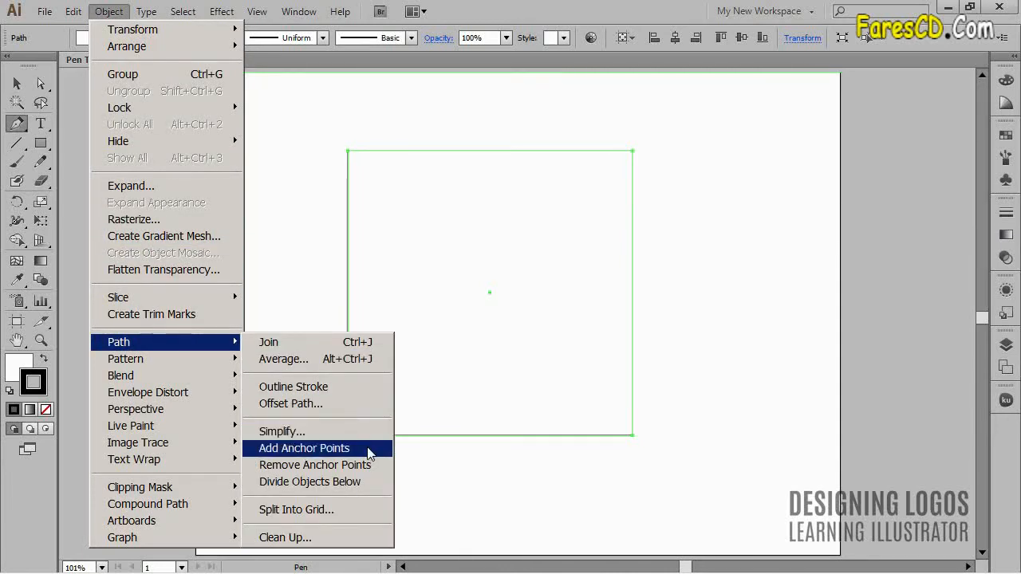
{"action": "left_click", "coordinate": [304, 447]}
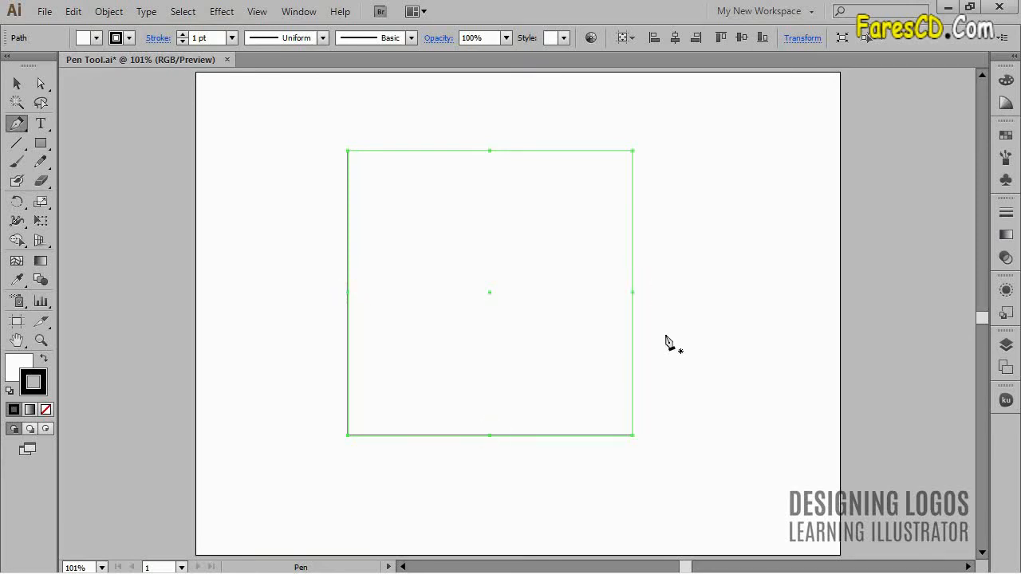
{"action": "mouse_move", "coordinate": [679, 221]}
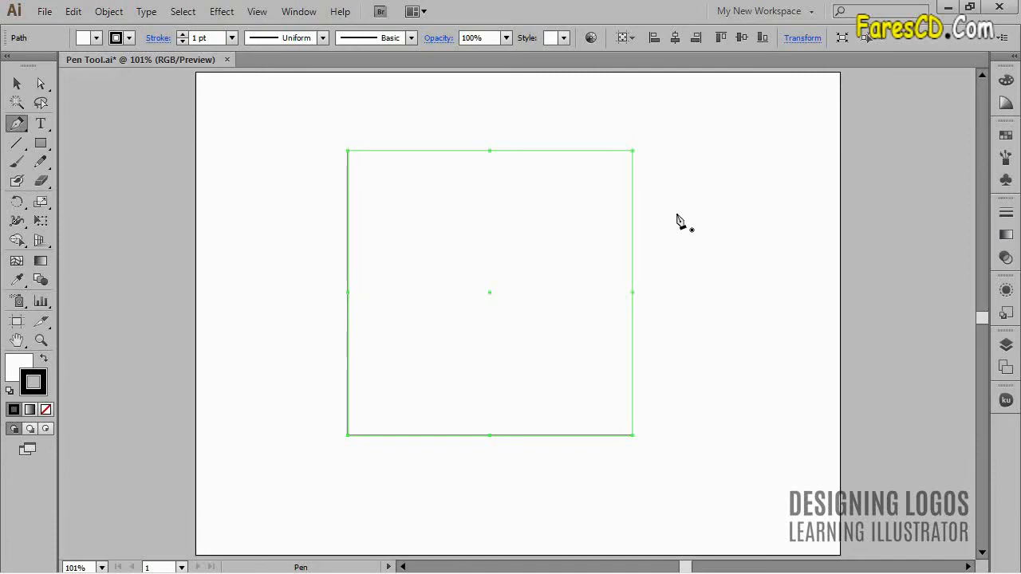
{"action": "mouse_move", "coordinate": [634, 157]}
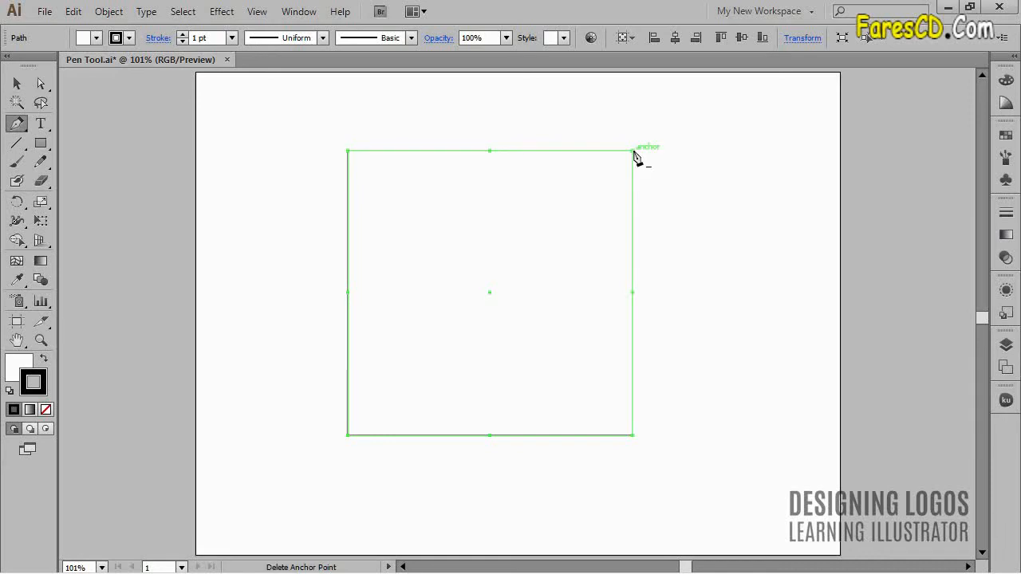
Delete the square's top-right and bottom-left corner anchor points.
{"action": "left_click", "coordinate": [632, 151]}
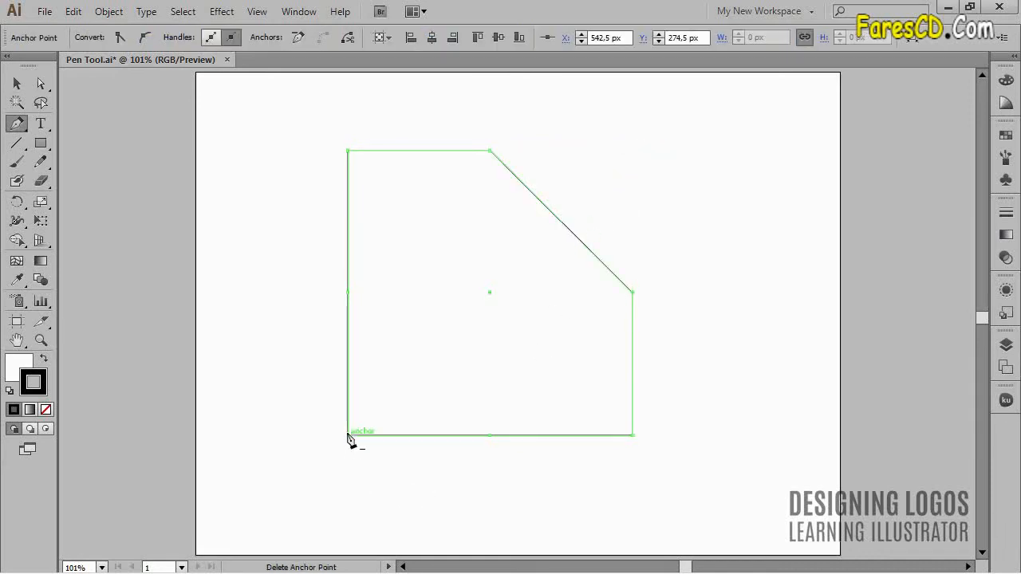
{"action": "left_click", "coordinate": [347, 434]}
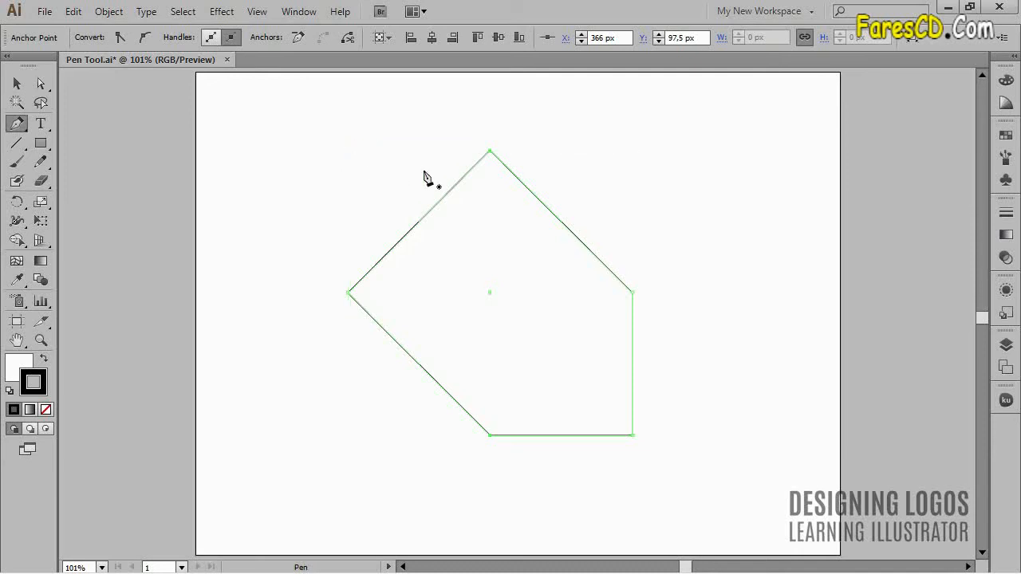
{"action": "mouse_move", "coordinate": [588, 162]}
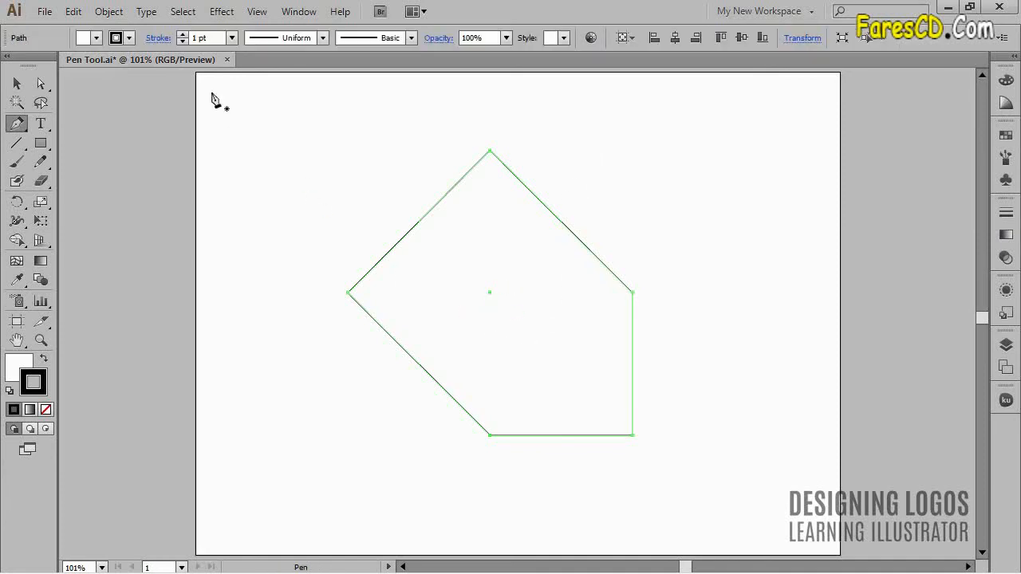
{"action": "left_click", "coordinate": [108, 11]}
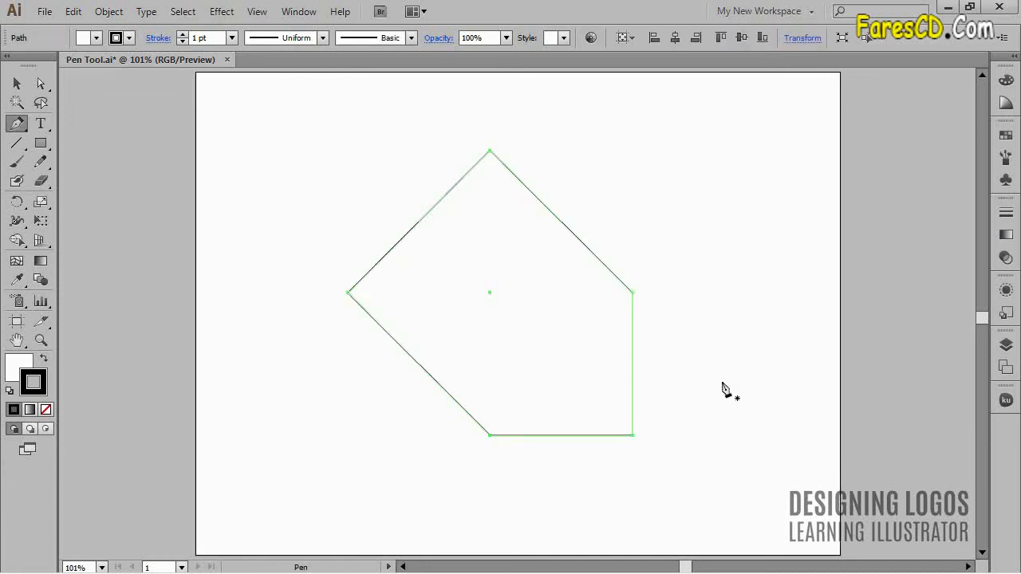
{"action": "left_click", "coordinate": [41, 83]}
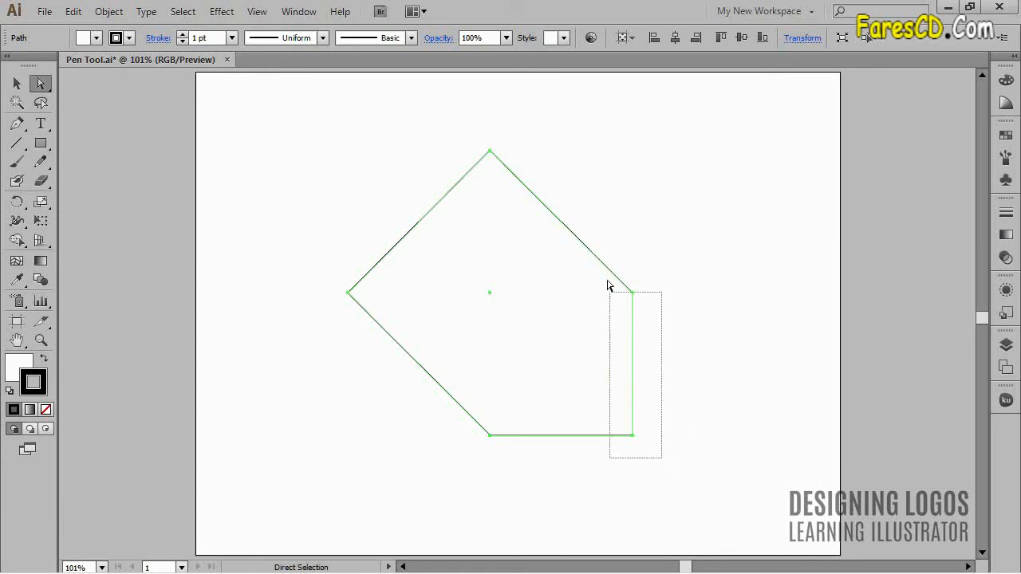
Remove the selected right-side anchors via Object > Path > Remove Anchor Points.
{"action": "left_click", "coordinate": [108, 11]}
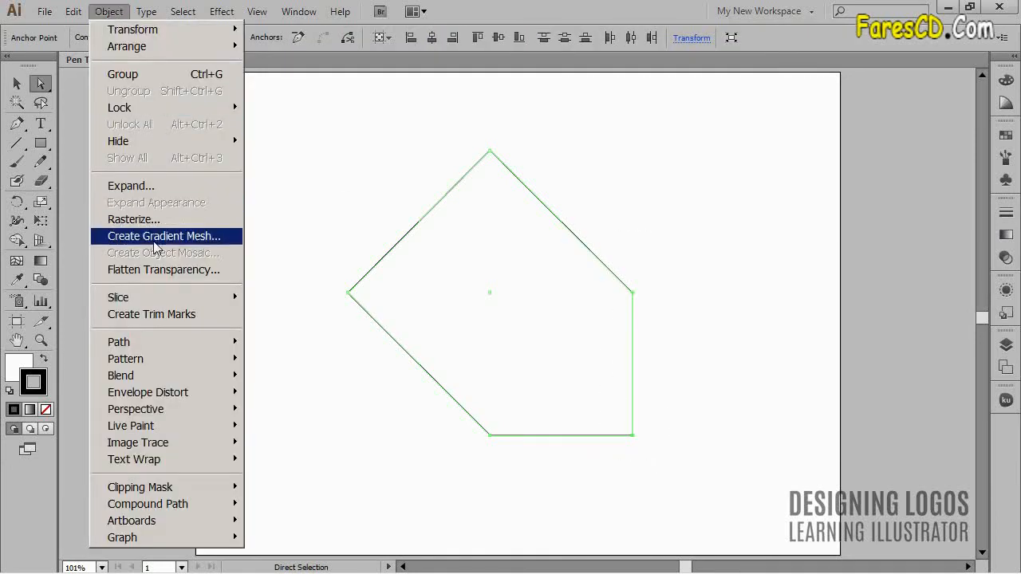
{"action": "mouse_move", "coordinate": [118, 341]}
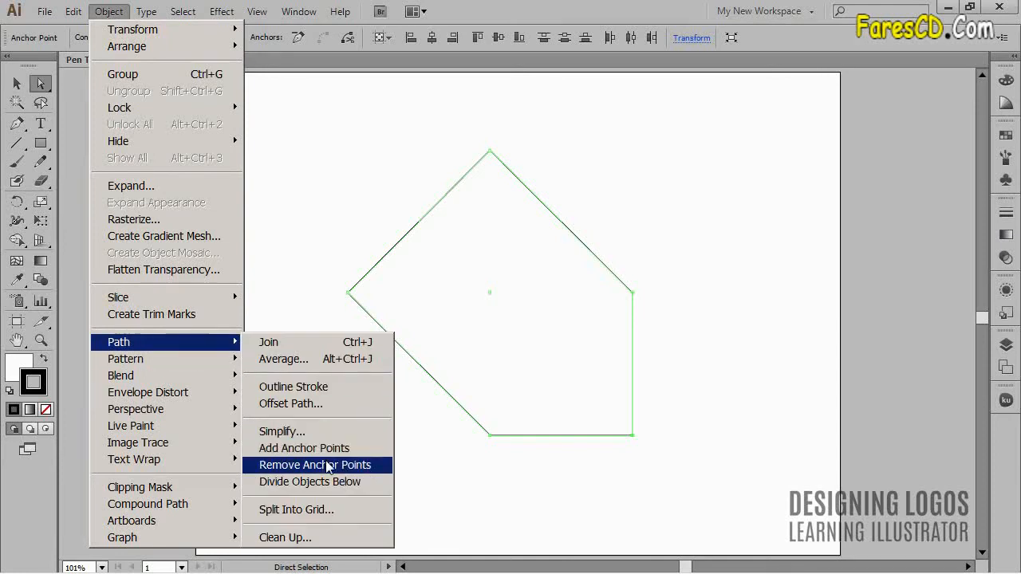
{"action": "left_click", "coordinate": [315, 465]}
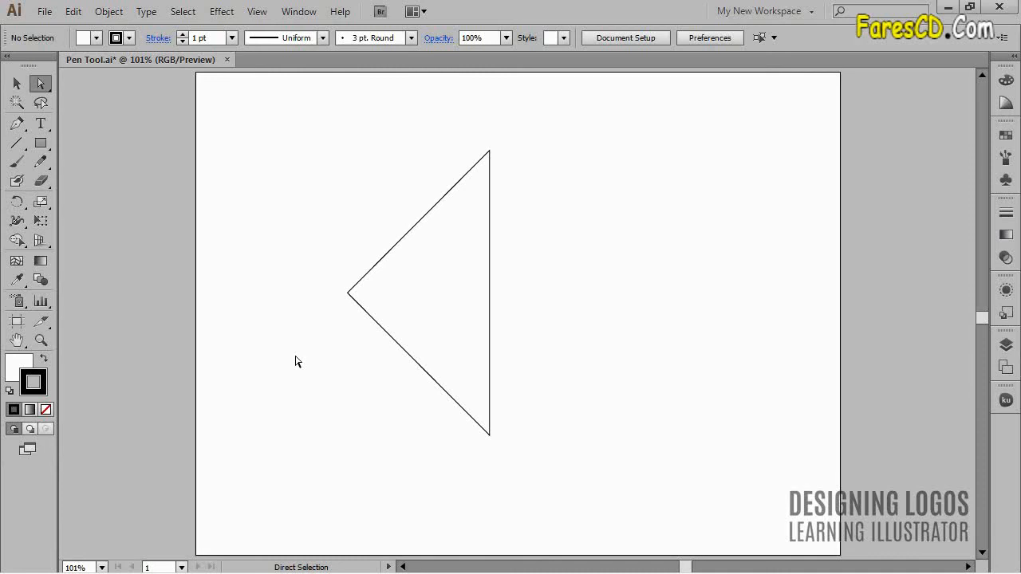
{"action": "mouse_move", "coordinate": [330, 359]}
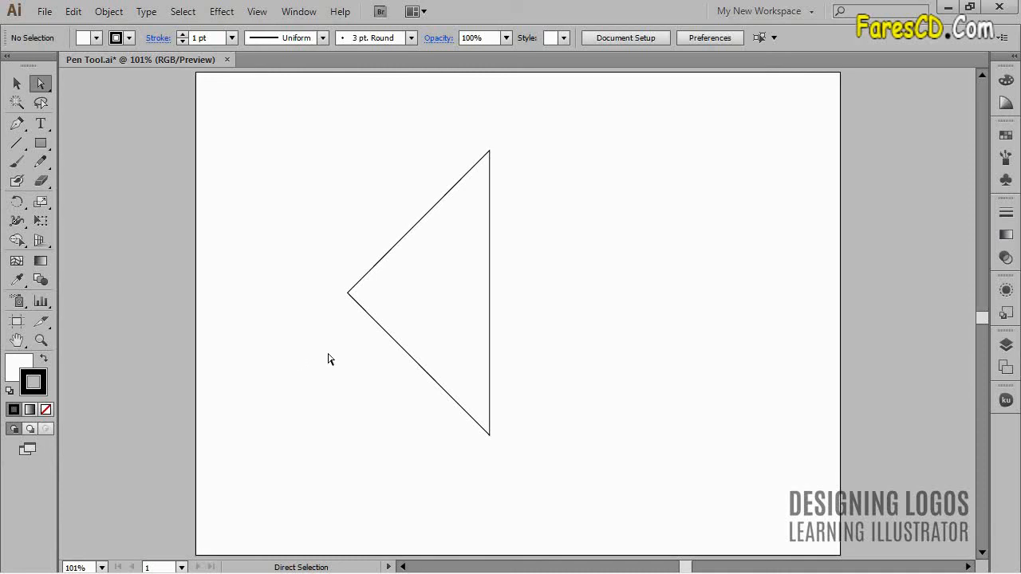
{"action": "mouse_move", "coordinate": [323, 364]}
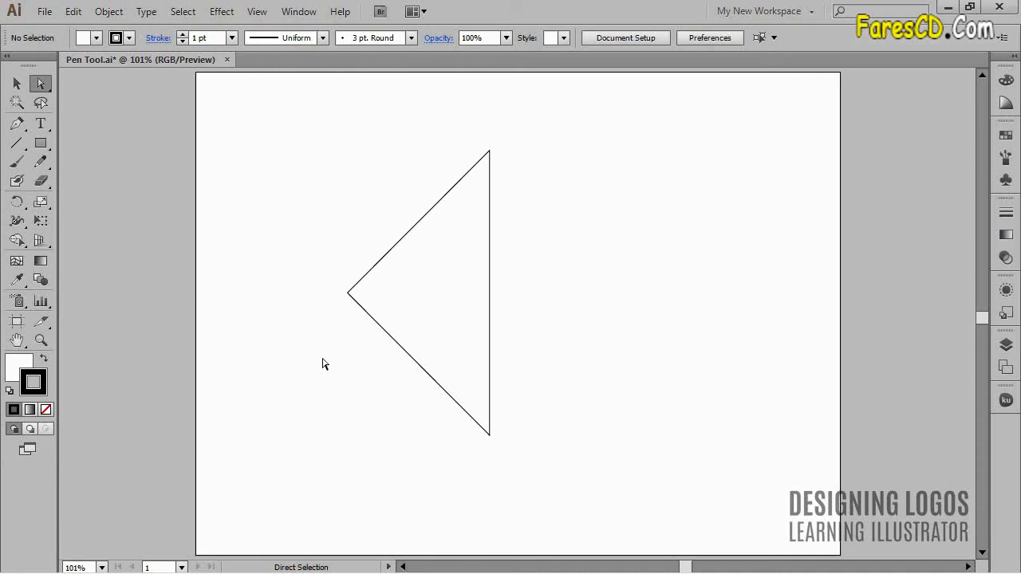
Select the triangle, then with the Pen tool close the curved path at its starting anchor.
{"action": "left_click", "coordinate": [419, 291]}
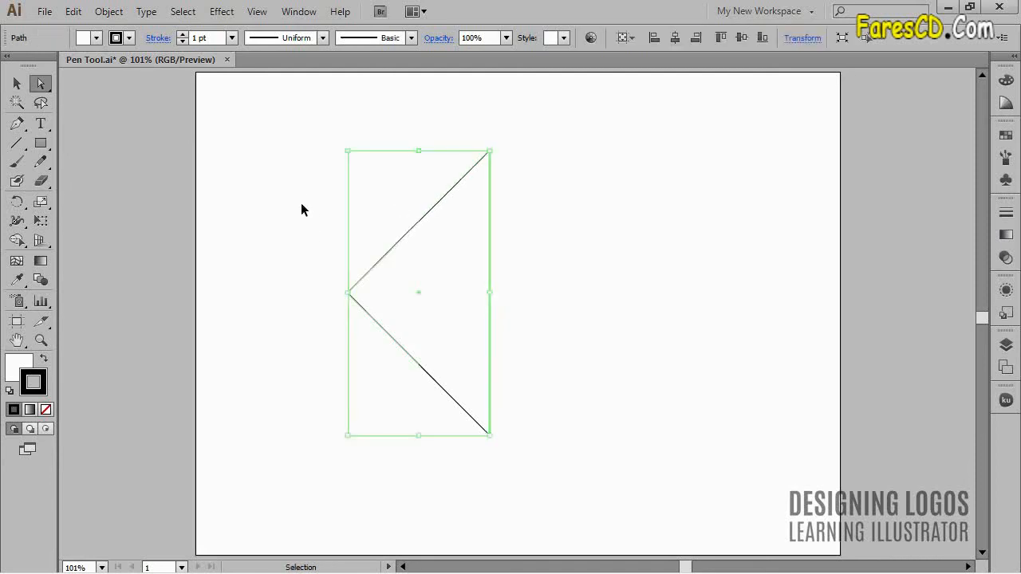
{"action": "left_click", "coordinate": [16, 123]}
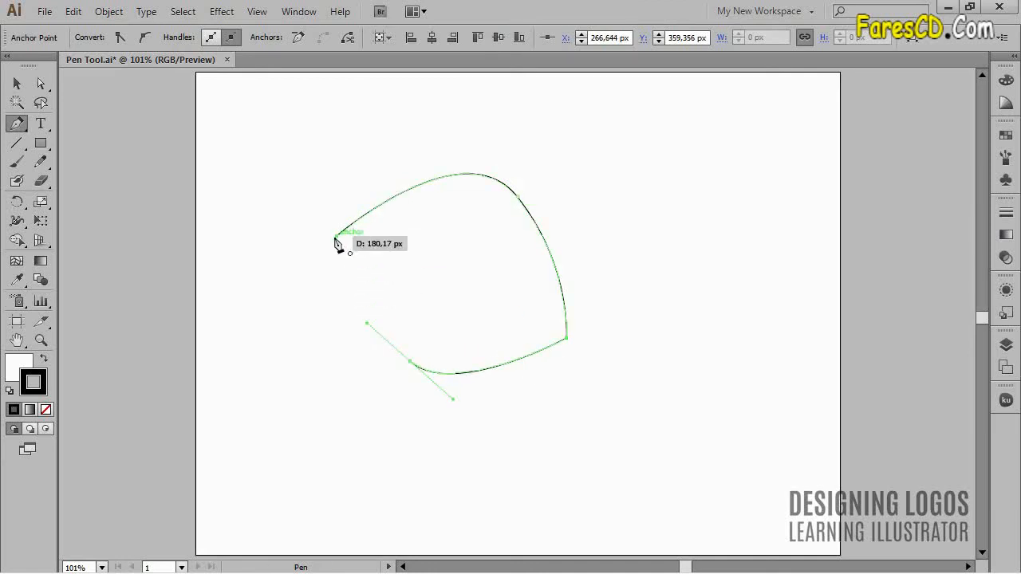
{"action": "left_click", "coordinate": [338, 243]}
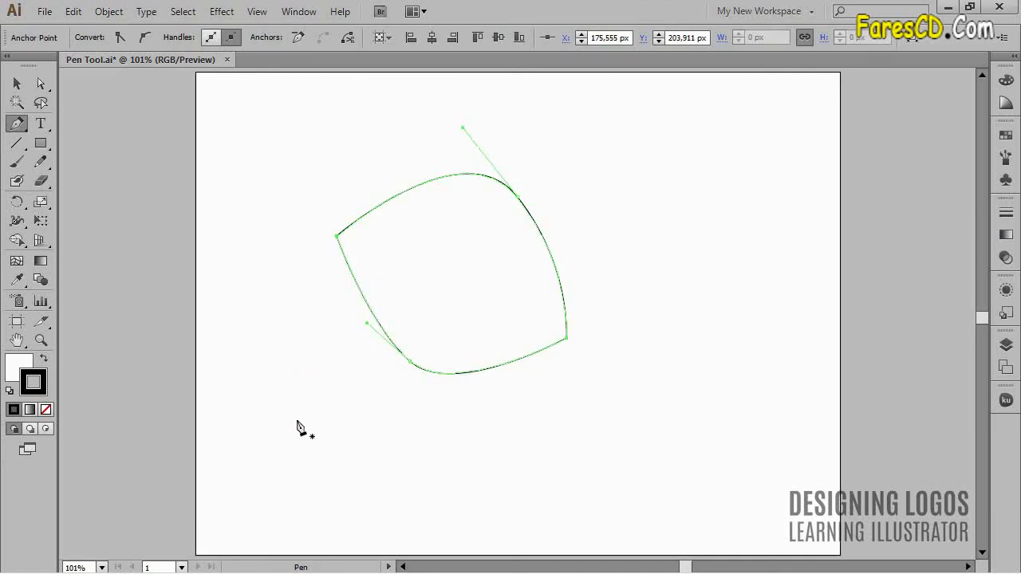
{"action": "mouse_move", "coordinate": [221, 255]}
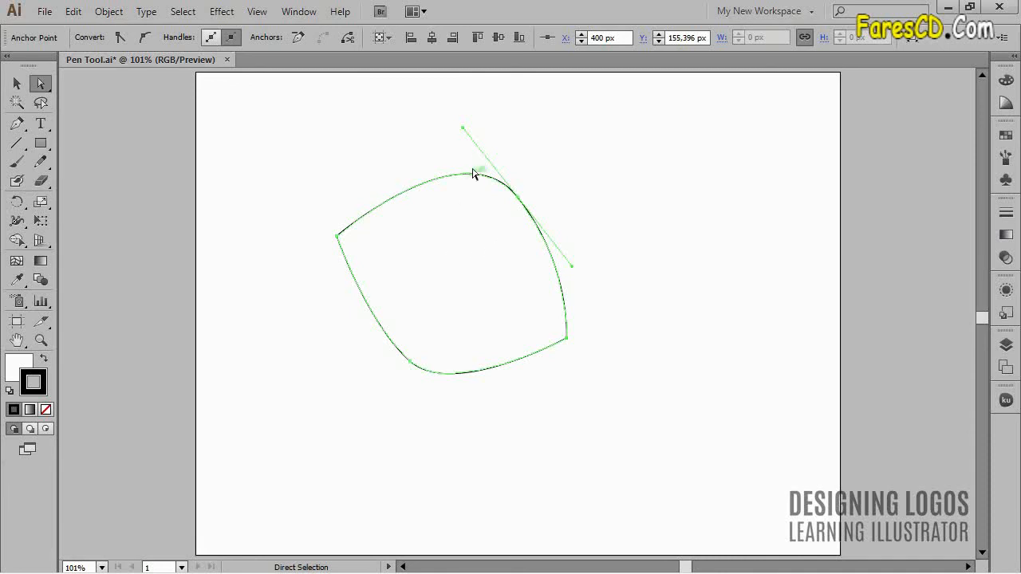
Drag the top anchor's handle into a rounder, egg-like arch and reselect the path.
{"action": "left_click_drag", "start_coordinate": [475, 174], "coordinate": [542, 118]}
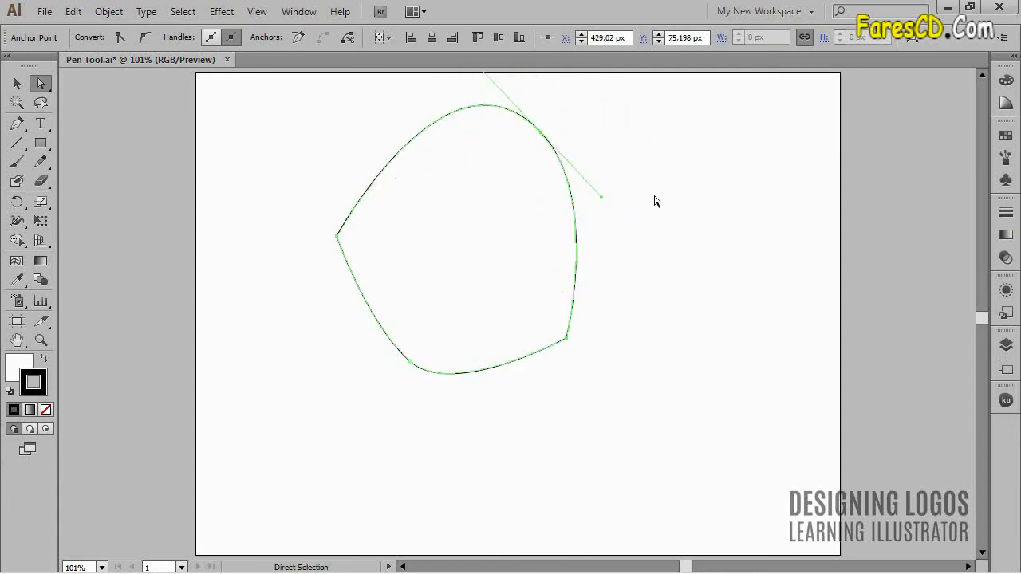
{"action": "mouse_move", "coordinate": [548, 142]}
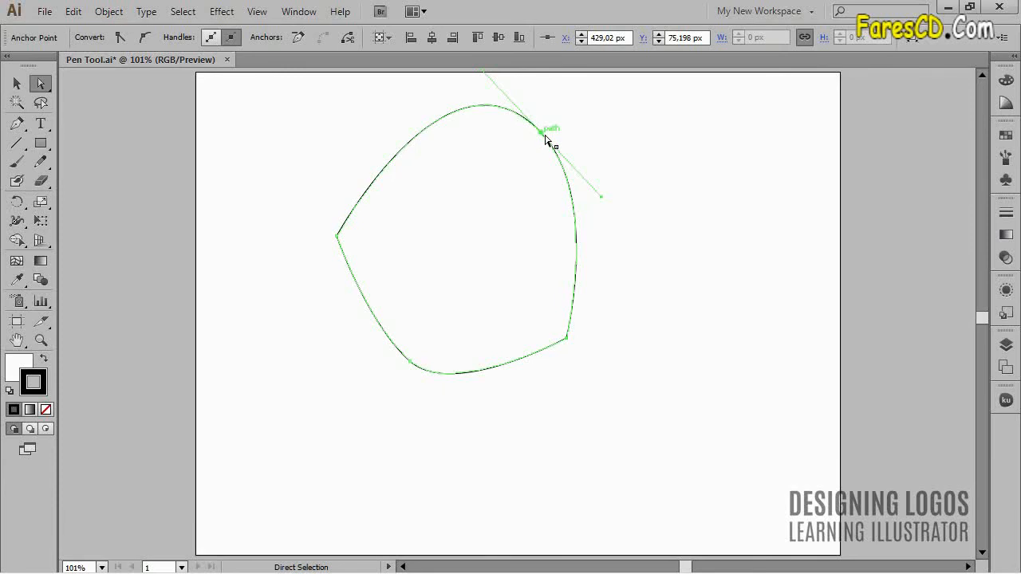
{"action": "left_click", "coordinate": [709, 296]}
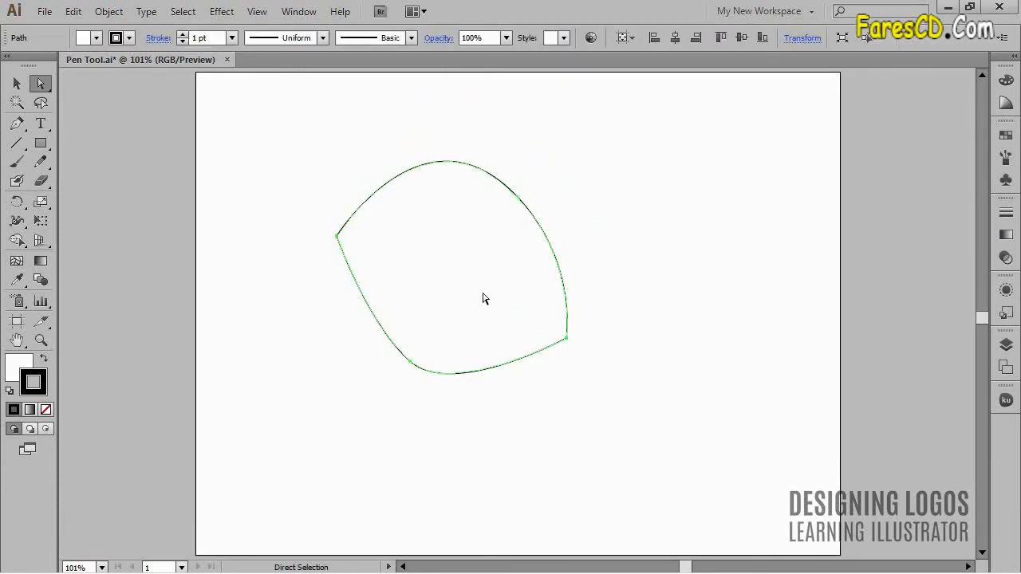
Activate the Convert Anchor Point tool from the Pen tool flyout (Shift+C).
{"action": "key", "text": "shift+c"}
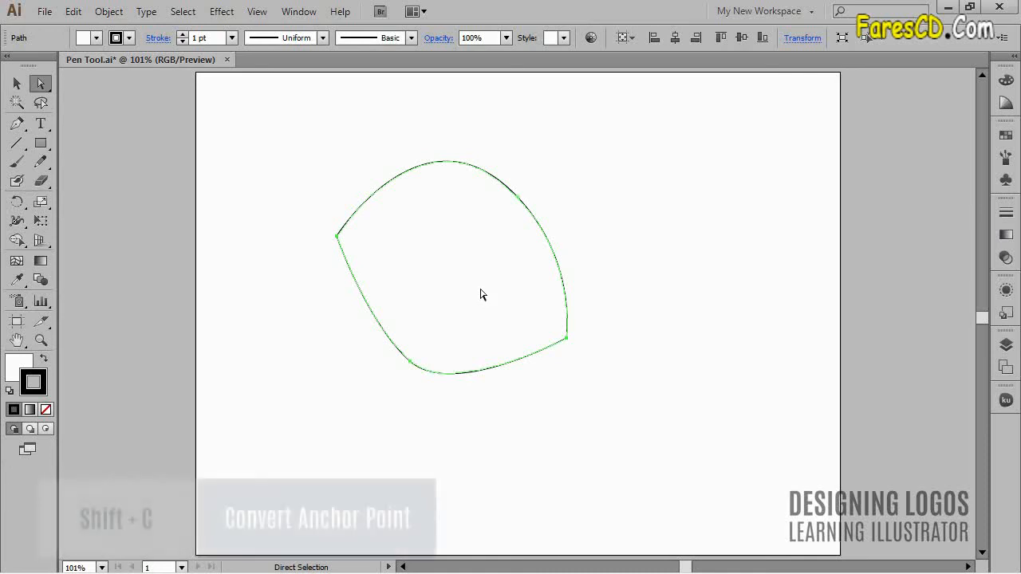
{"action": "left_click", "coordinate": [16, 123]}
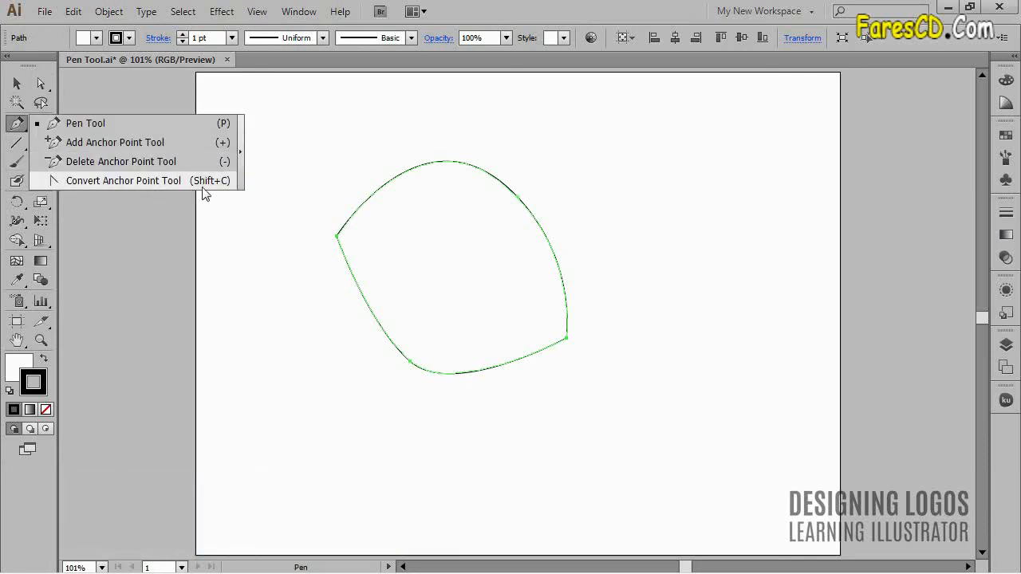
{"action": "left_click", "coordinate": [124, 180]}
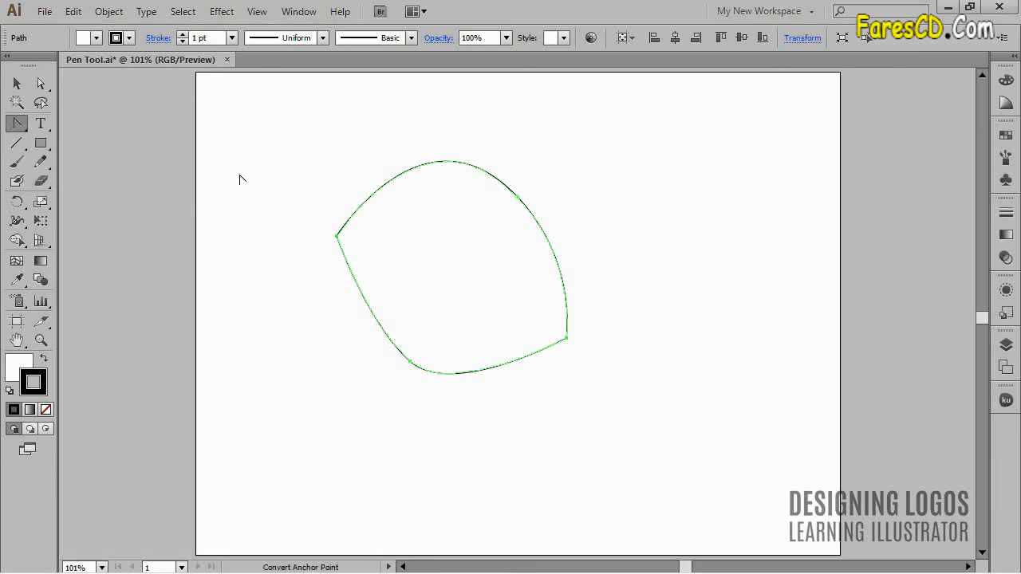
{"action": "mouse_move", "coordinate": [265, 170]}
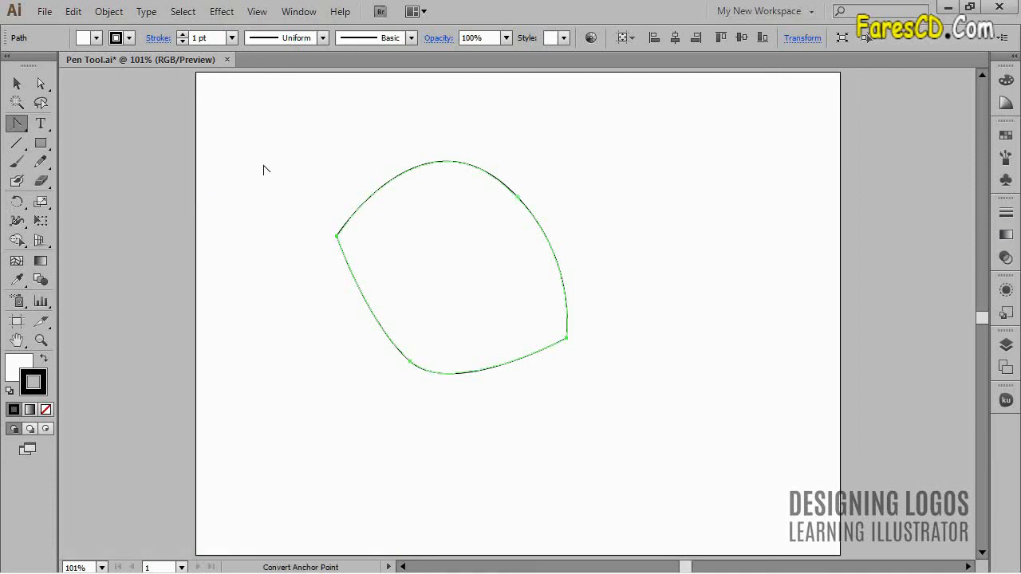
{"action": "mouse_move", "coordinate": [258, 183]}
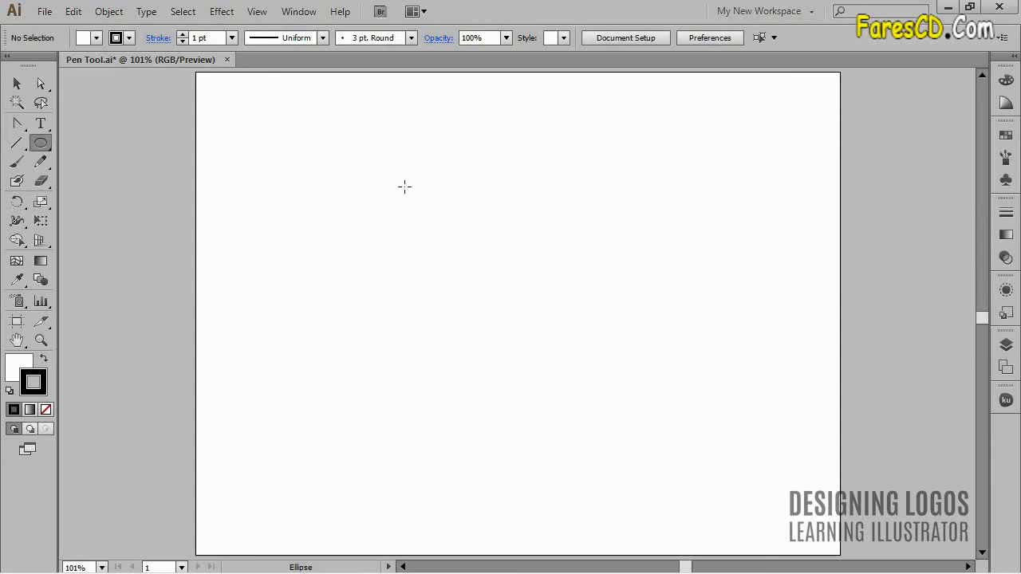
{"action": "mouse_move", "coordinate": [430, 177]}
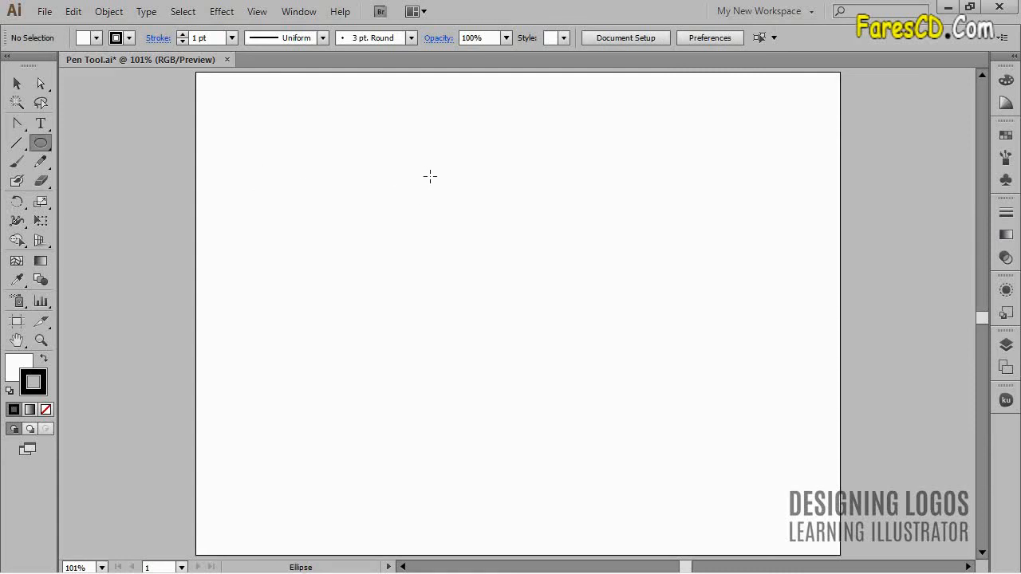
Drag out a circle centred on the artboard with the Ellipse tool.
{"action": "left_click_drag", "start_coordinate": [429, 177], "coordinate": [666, 398]}
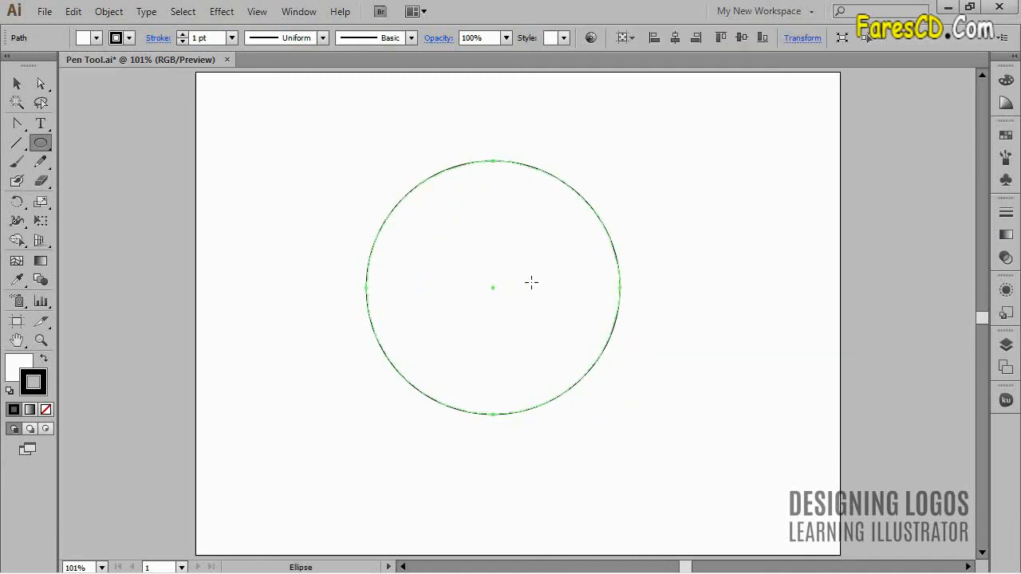
{"action": "mouse_move", "coordinate": [675, 235]}
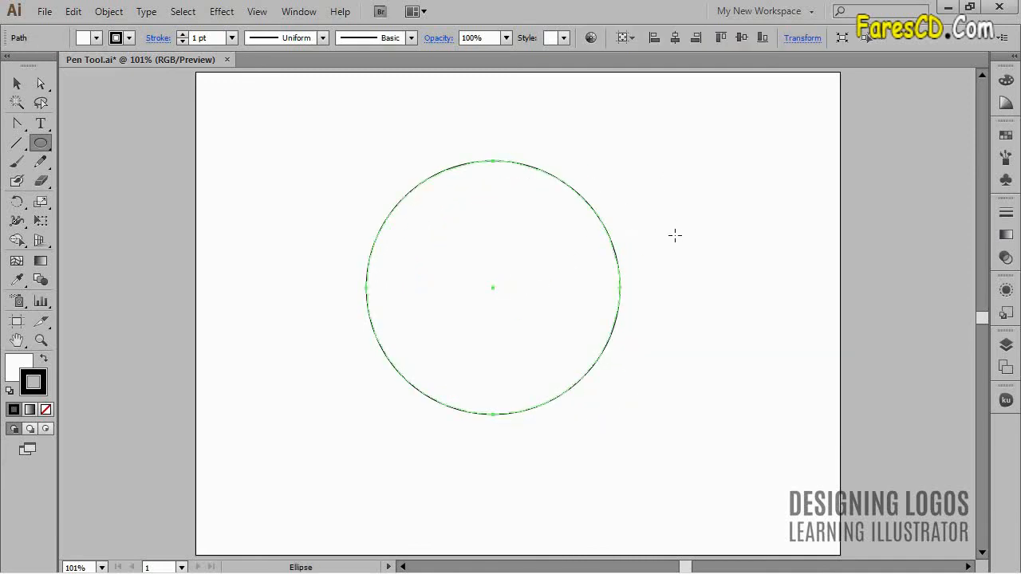
Convert the circle's anchors, including right and left, into sharp corners.
{"action": "left_click", "coordinate": [16, 123]}
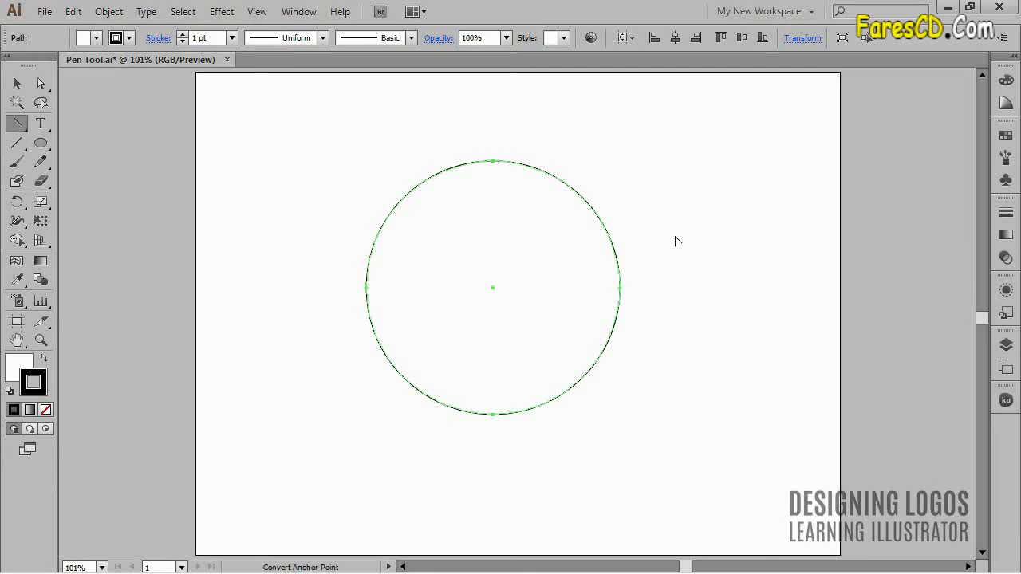
{"action": "mouse_move", "coordinate": [493, 161]}
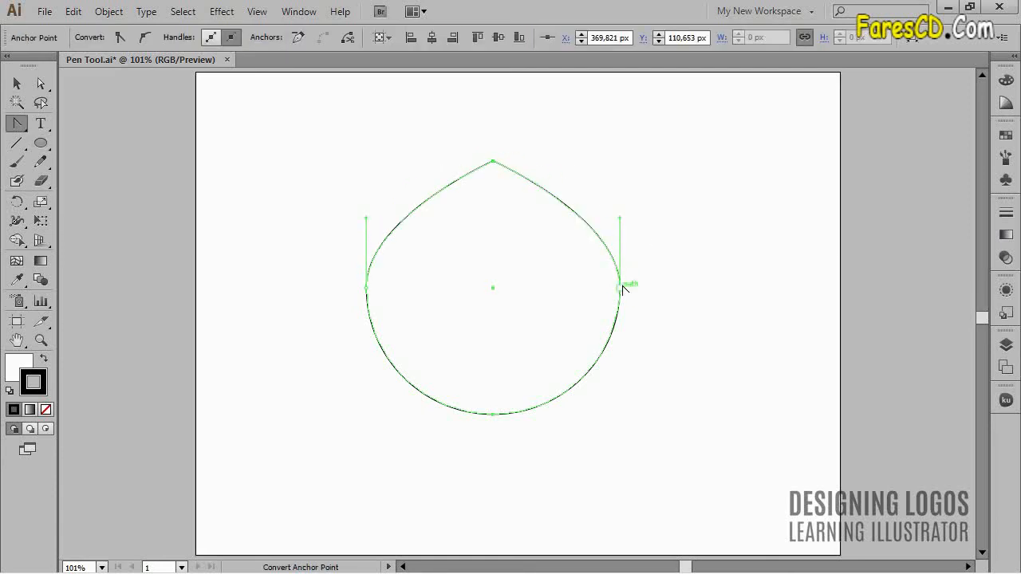
{"action": "left_click", "coordinate": [620, 289]}
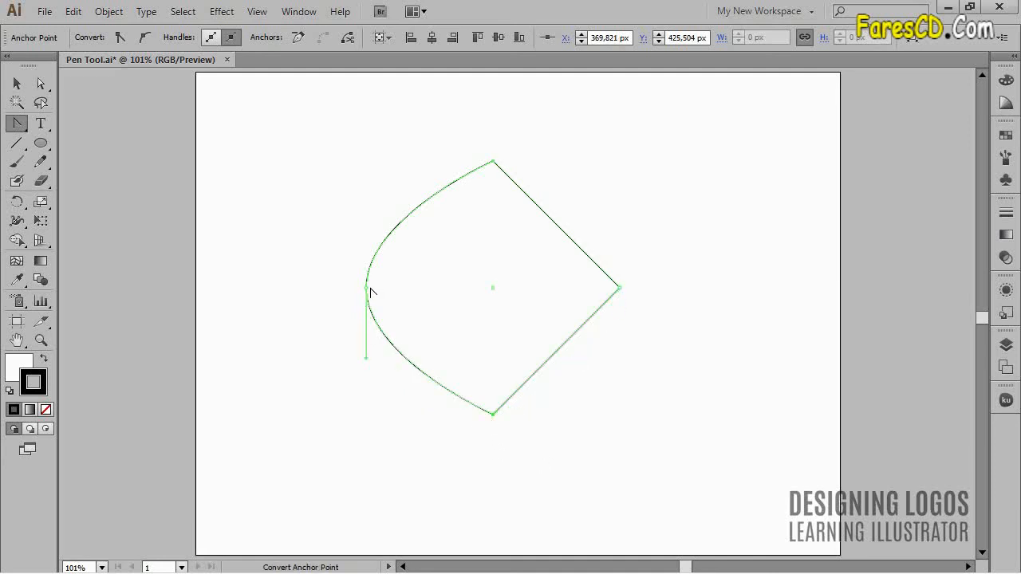
{"action": "left_click", "coordinate": [366, 289]}
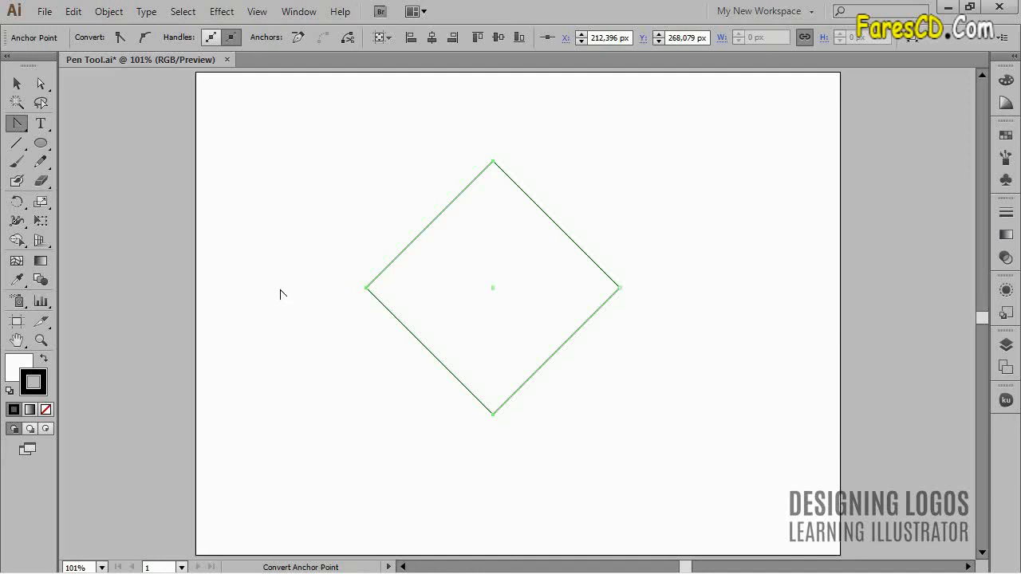
{"action": "mouse_move", "coordinate": [271, 332]}
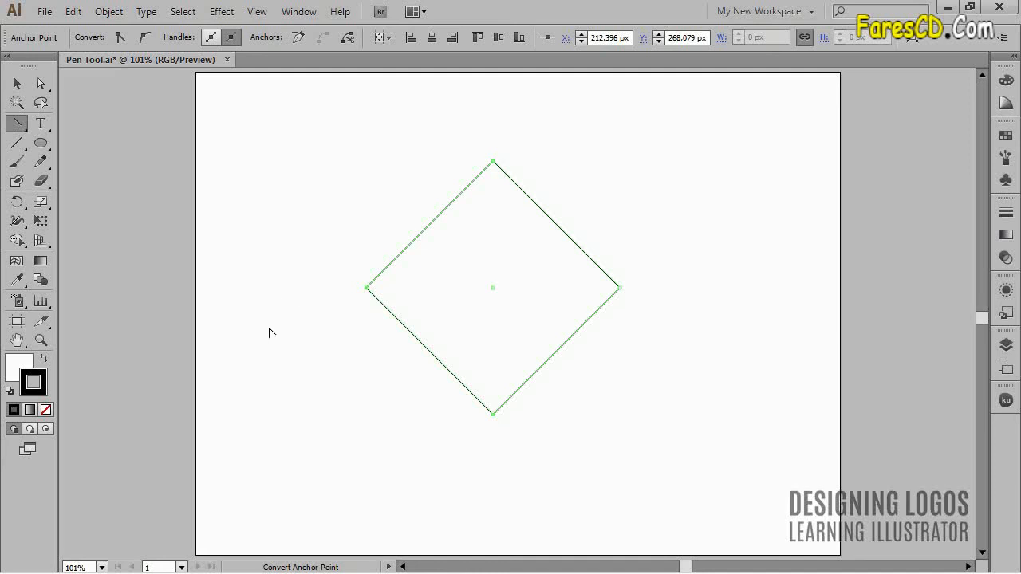
{"action": "mouse_move", "coordinate": [264, 336]}
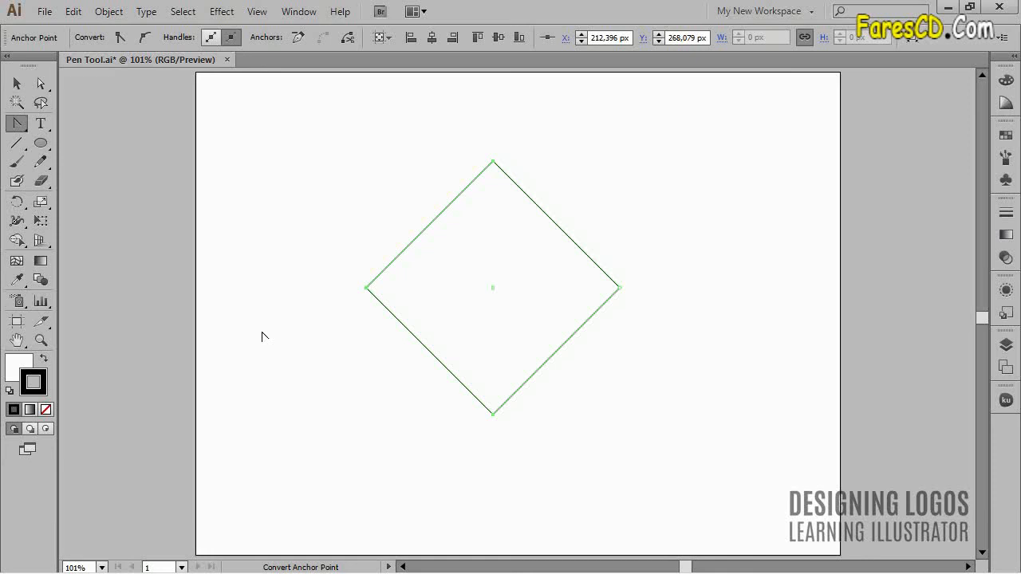
{"action": "mouse_move", "coordinate": [336, 401]}
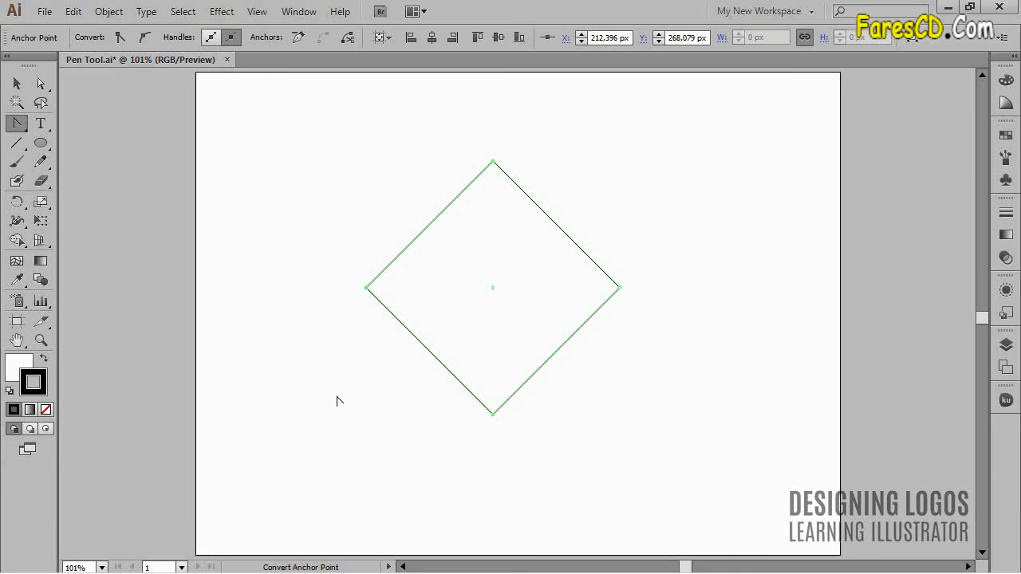
{"action": "mouse_move", "coordinate": [342, 401]}
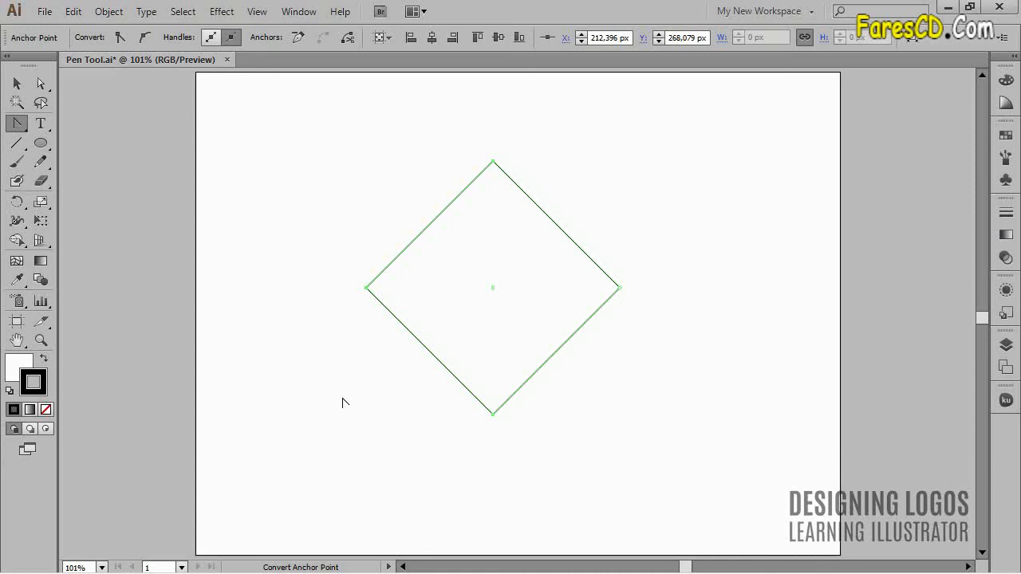
{"action": "mouse_move", "coordinate": [355, 301]}
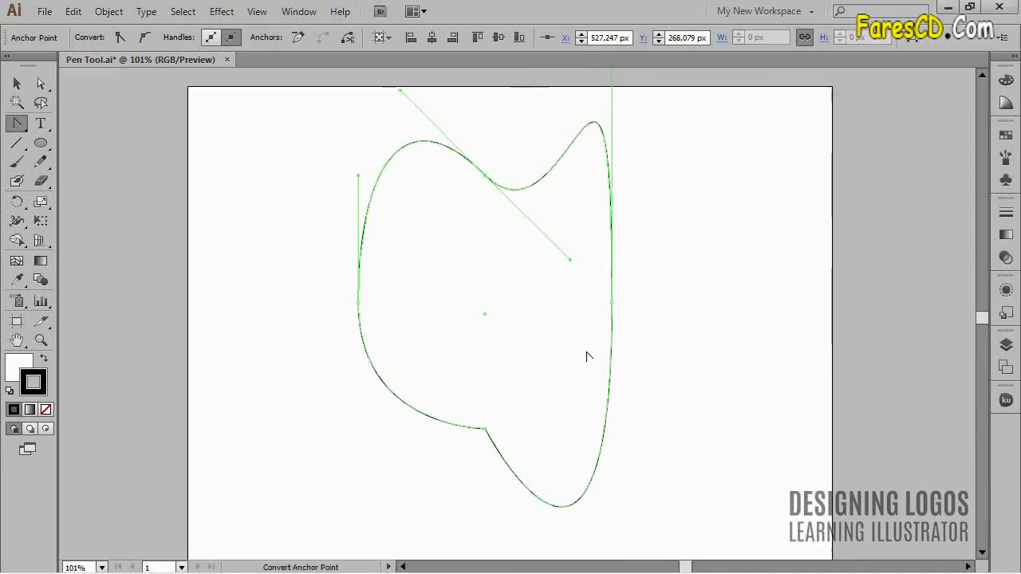
Deselect the reshaped curvy blob by clicking empty canvas.
{"action": "left_click", "coordinate": [674, 351]}
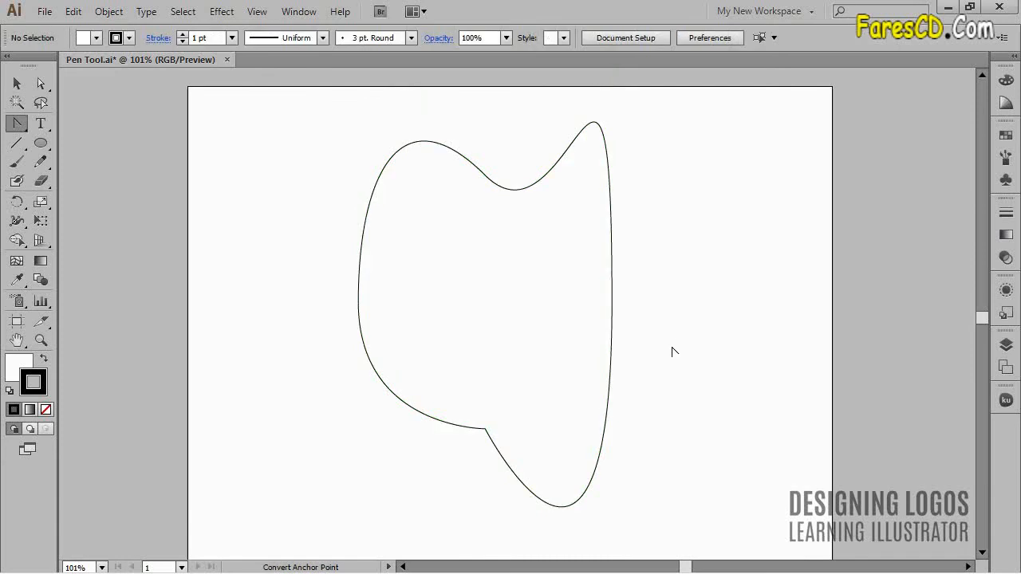